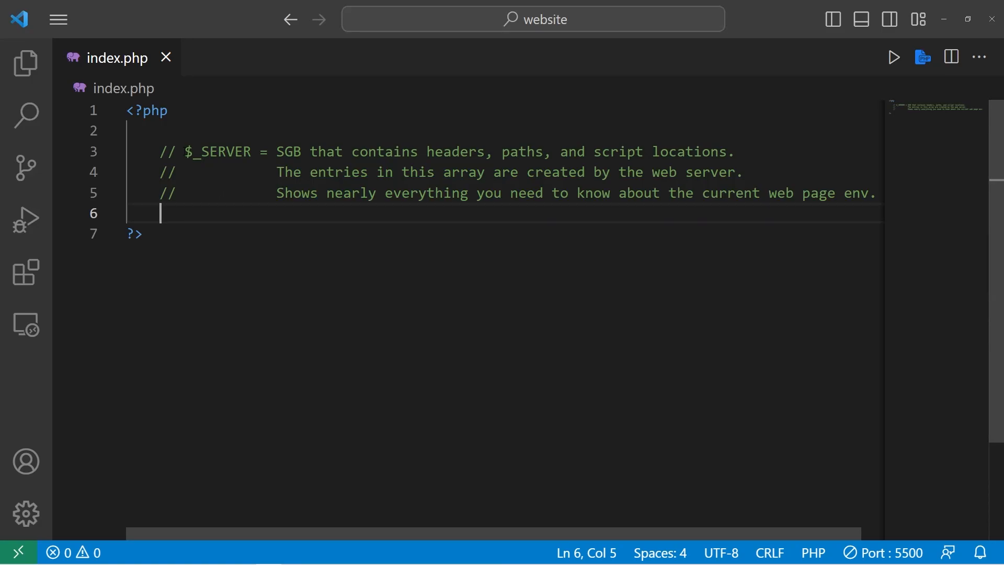
Highlight SGB, $_SERVER and web server in the PHP comment notes.
double_click(288, 152)
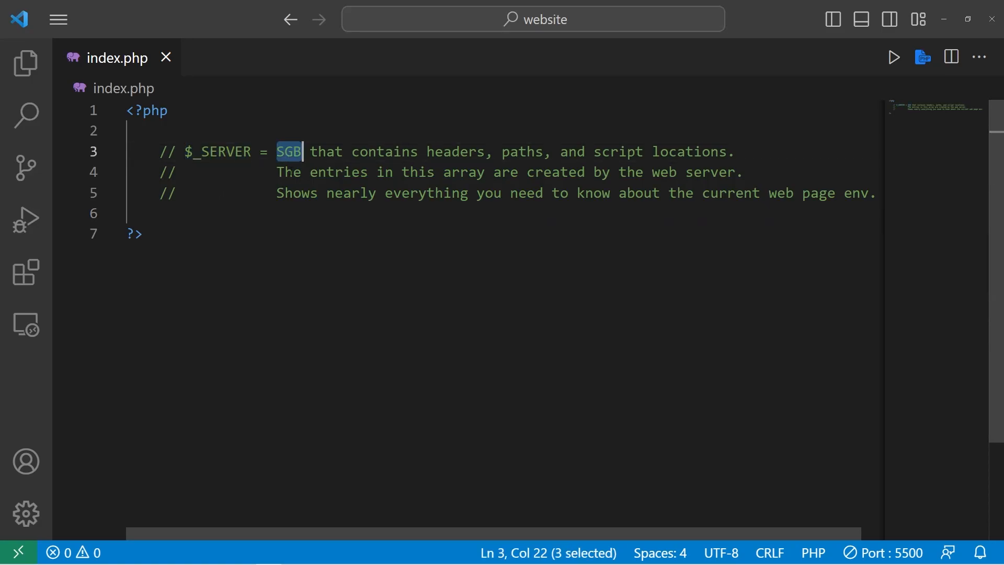
double_click(454, 152)
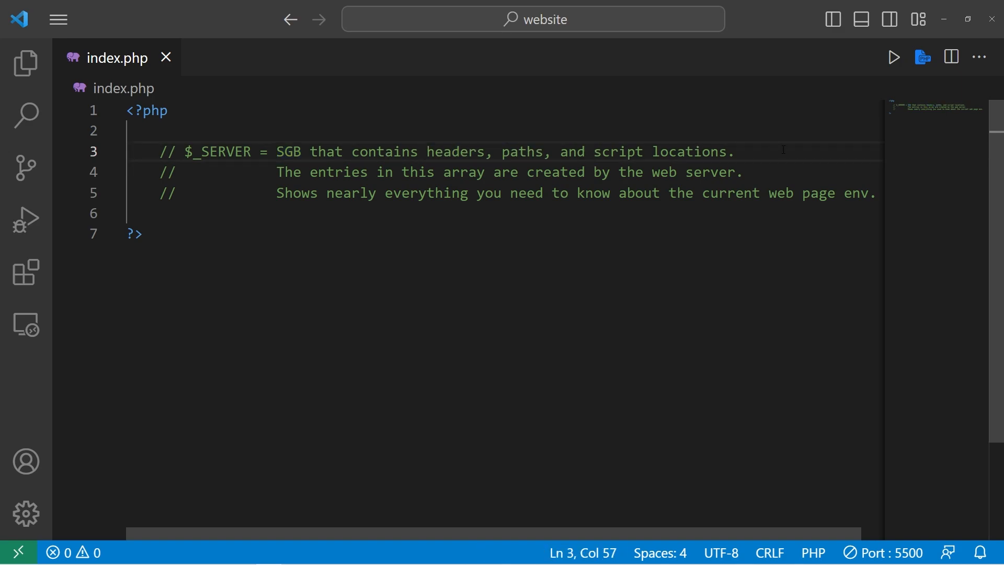
double_click(222, 152)
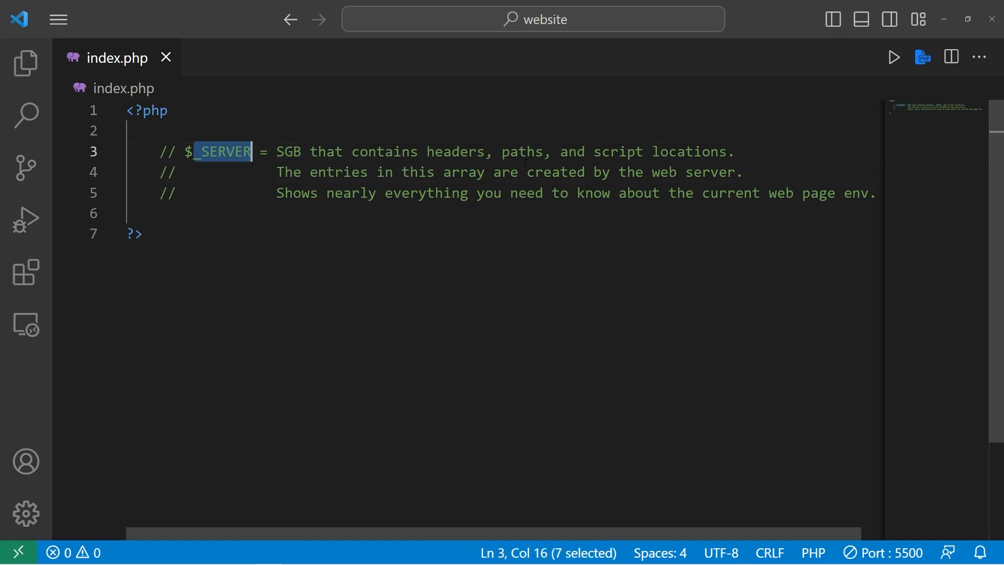
double_click(696, 172)
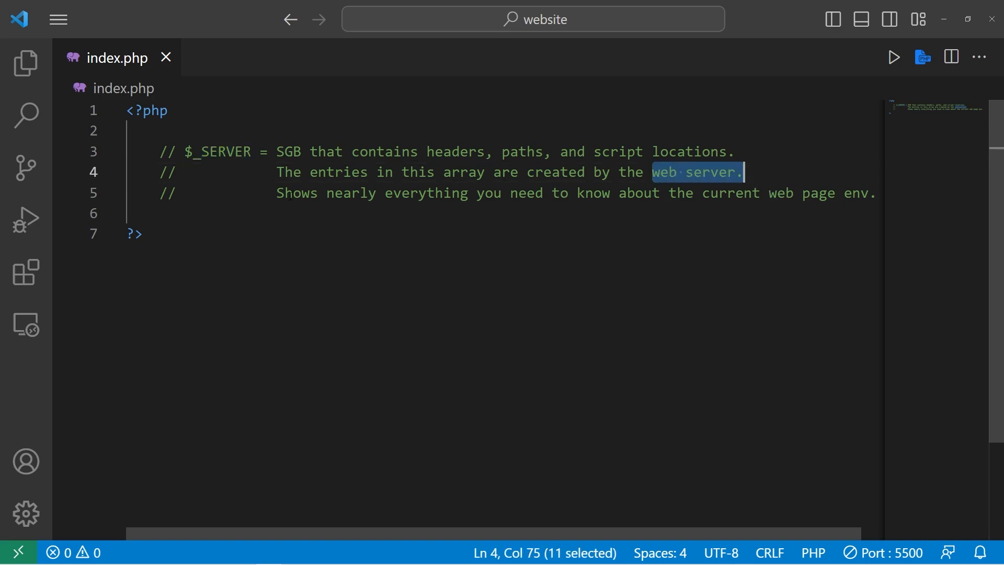
click(736, 193)
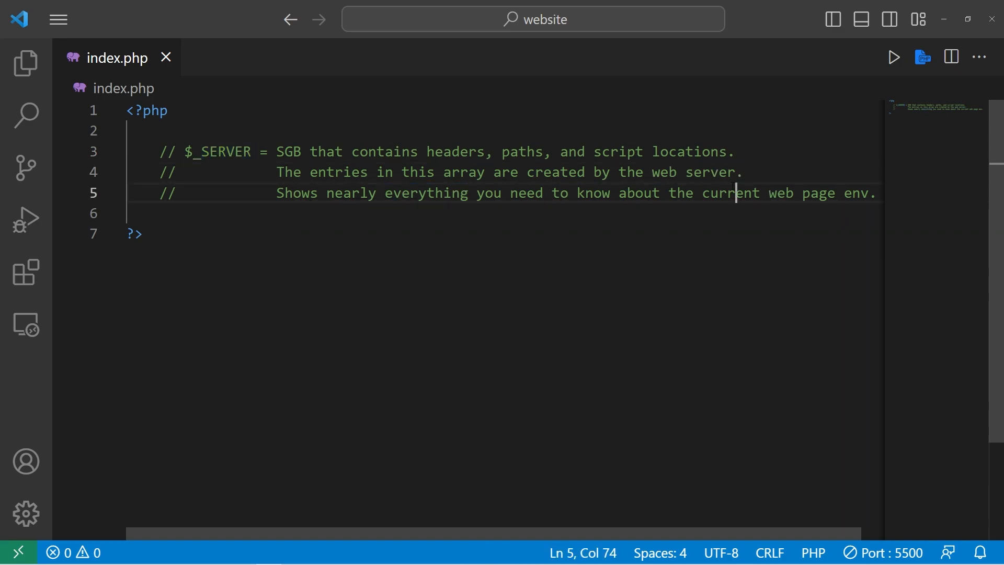
drag(736, 193, 877, 193)
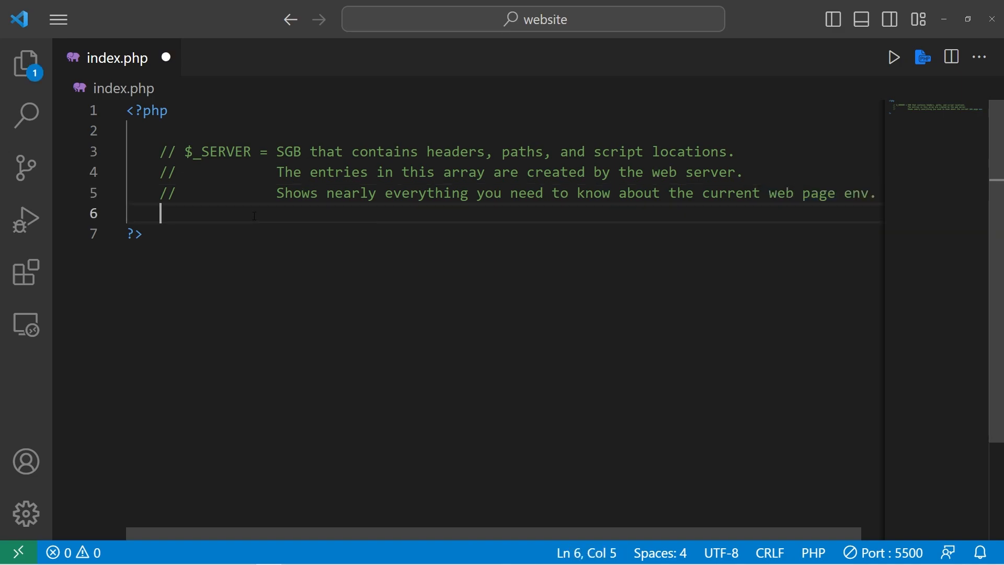
Type a $_SERVER[] line and open a foreach over $_SERVER as $key => $value.
text($)
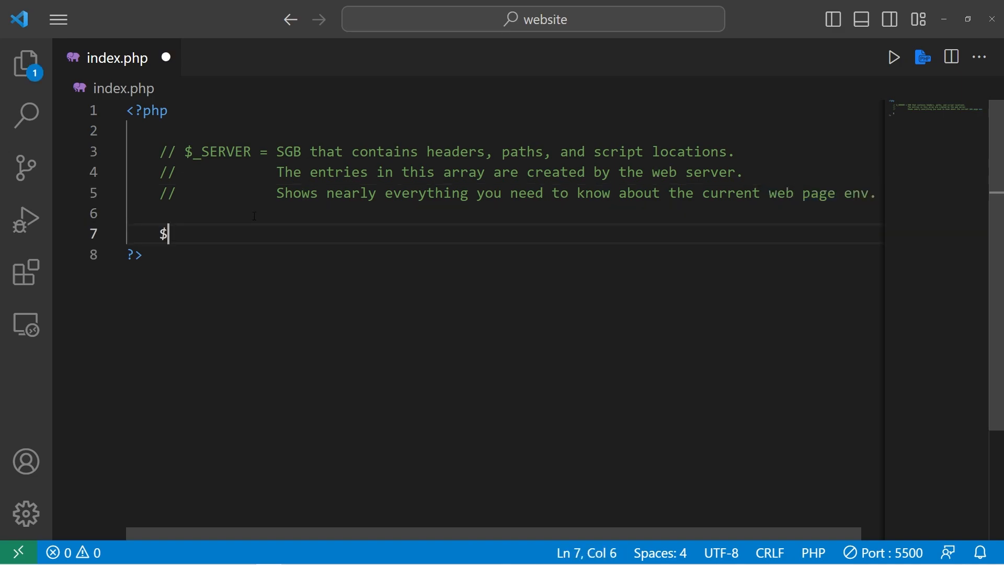
text(_SERVER[)
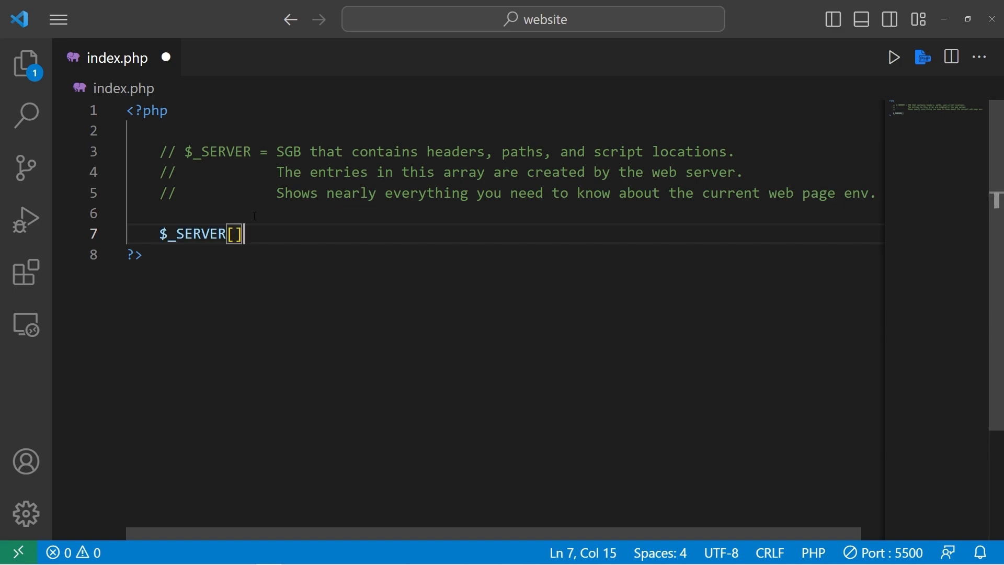
text(;)
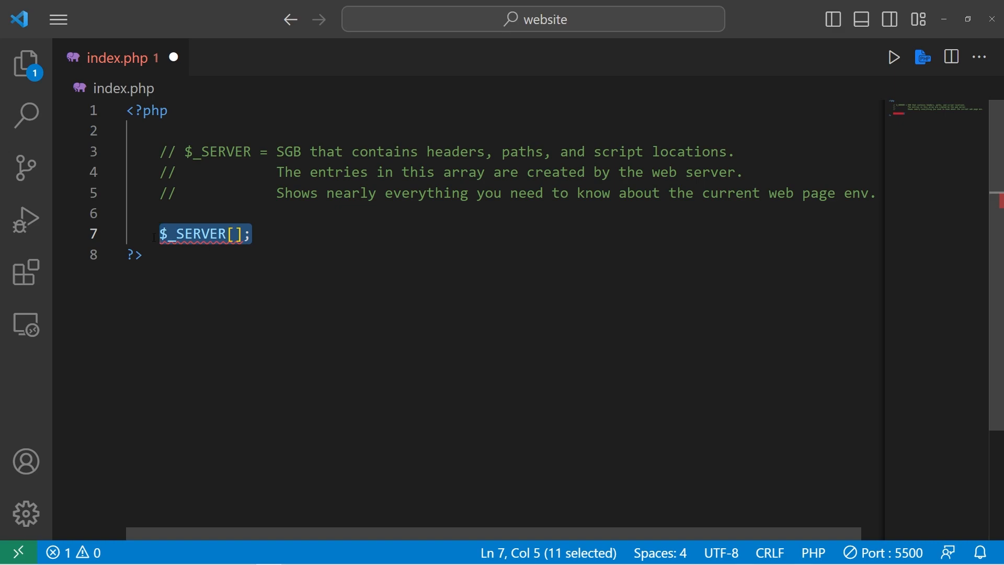
text(foreach())
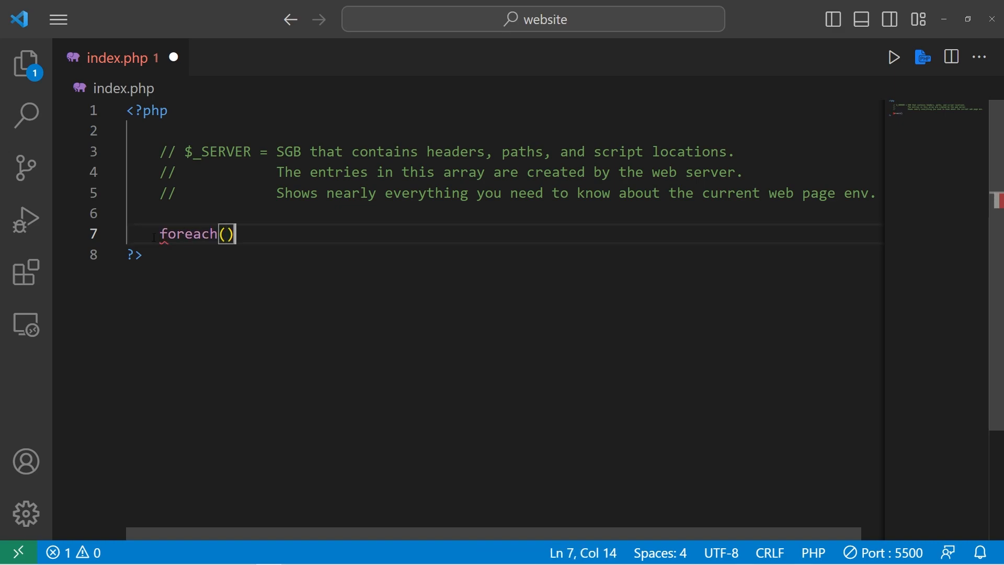
text({)
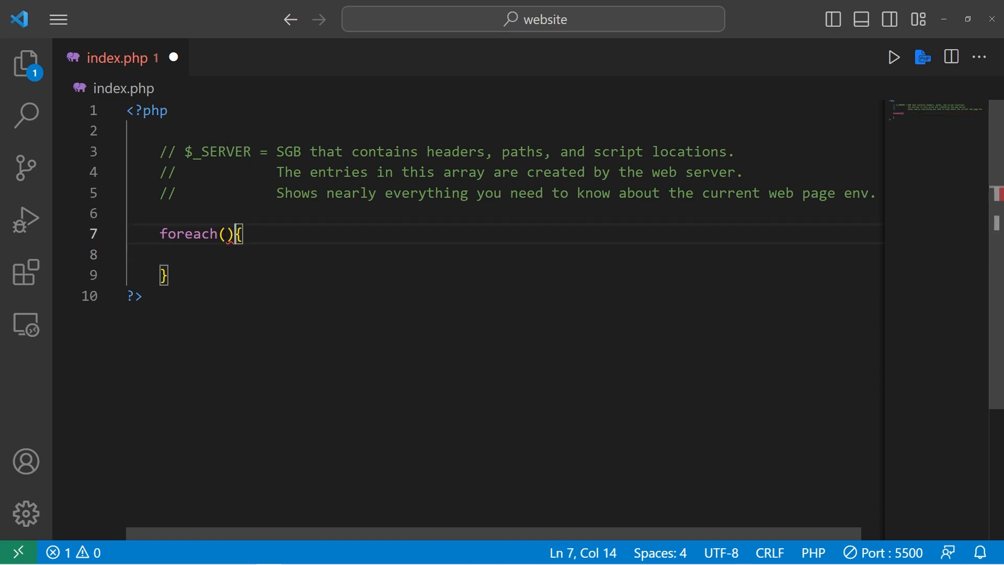
text($_SE)
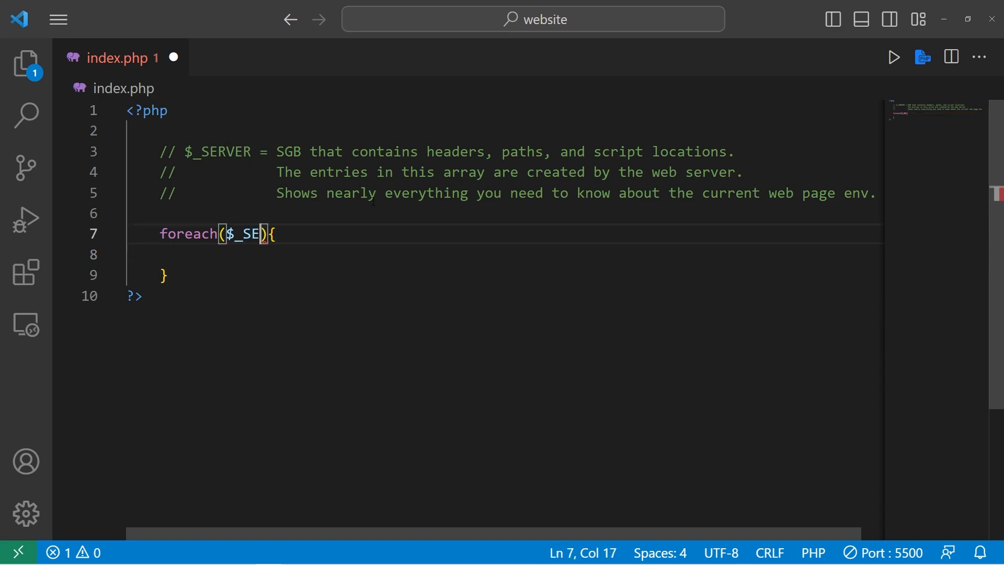
text(RVER)
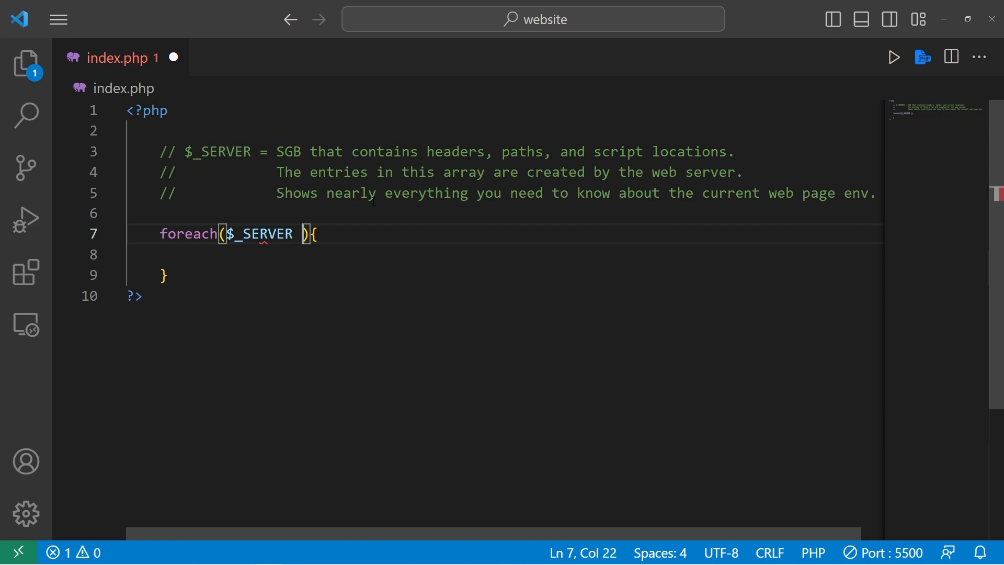
text(as $key =>)
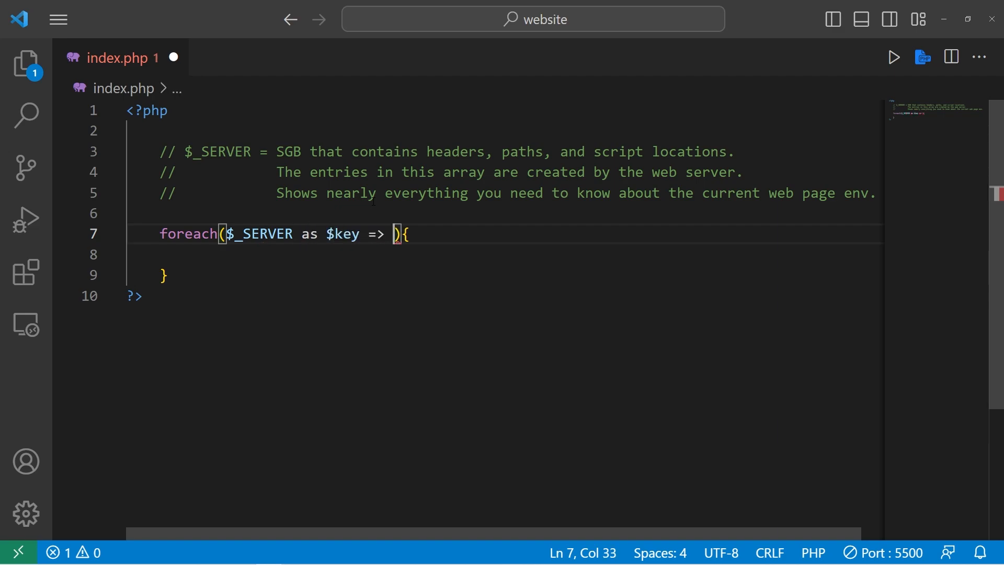
text($value)
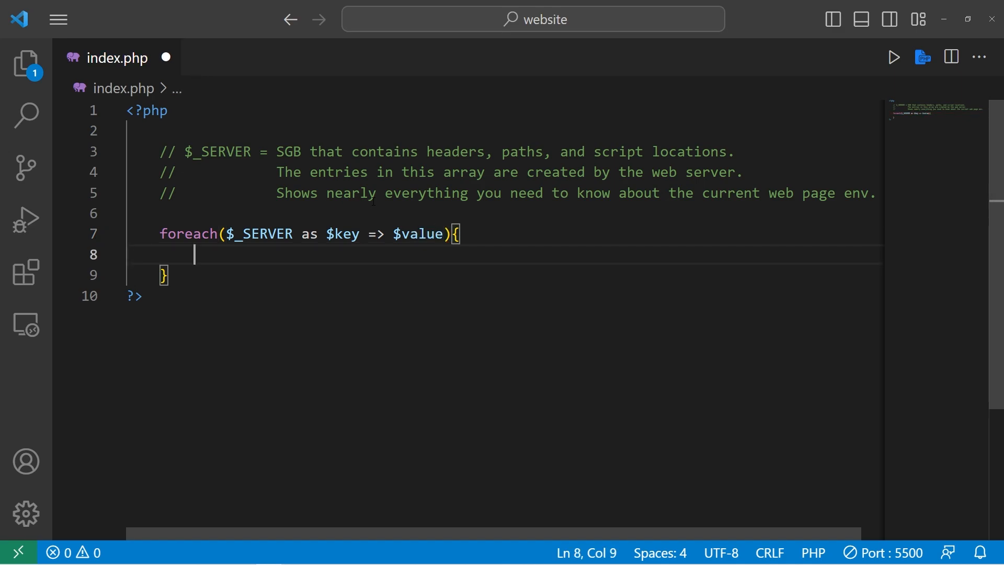
Echo "{$key} = {$value} <br>" inside the foreach loop body.
text(echo"")
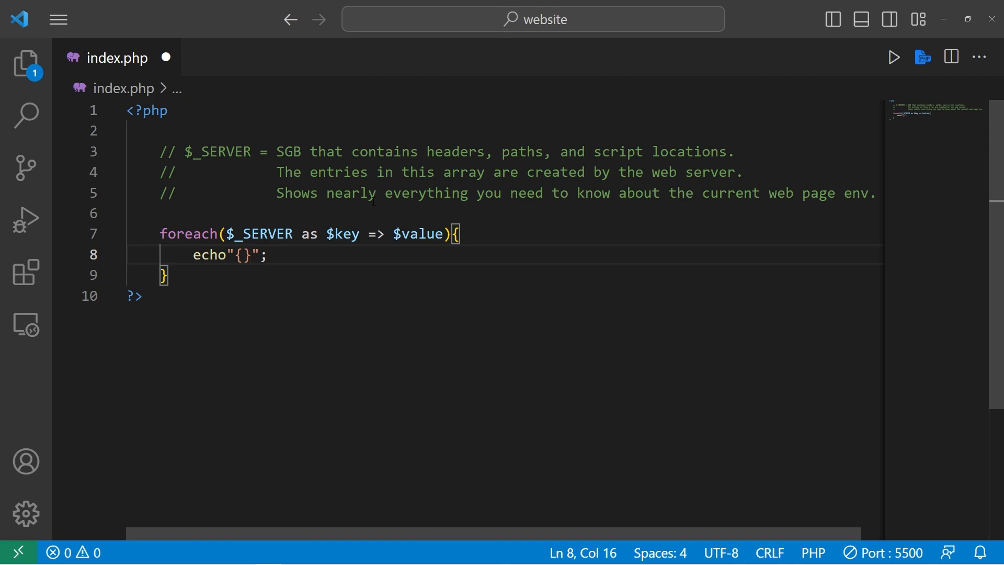
text($key} = {)
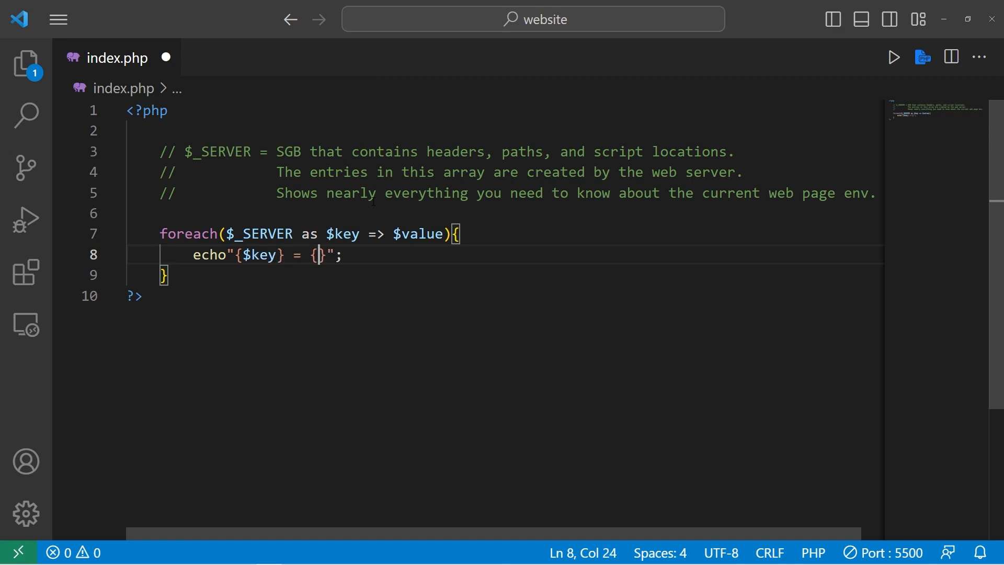
text($value)
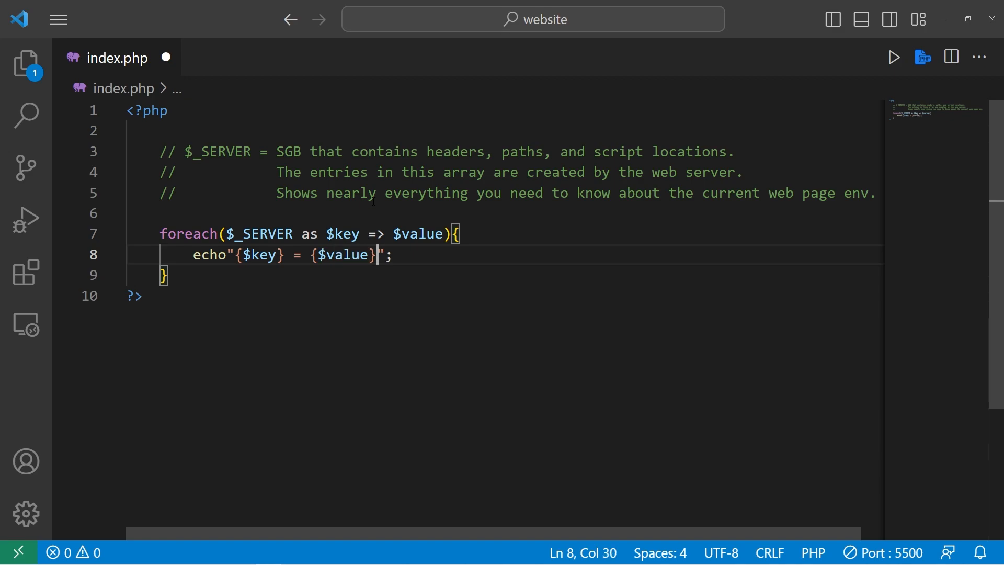
text(<br>)
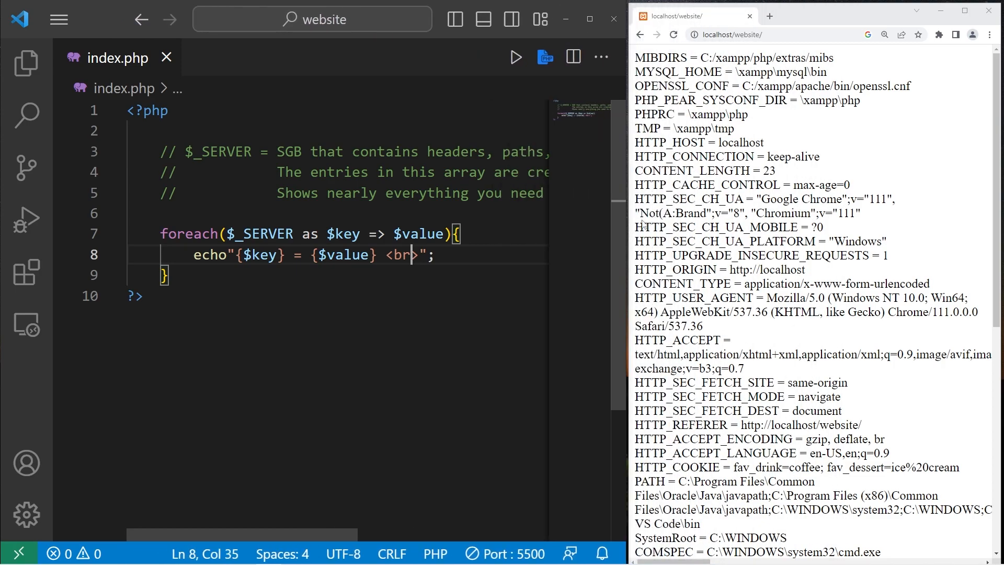
Scroll the server entries and highlight the GET request method and the PHP_SELF entry.
scroll(down, 3)
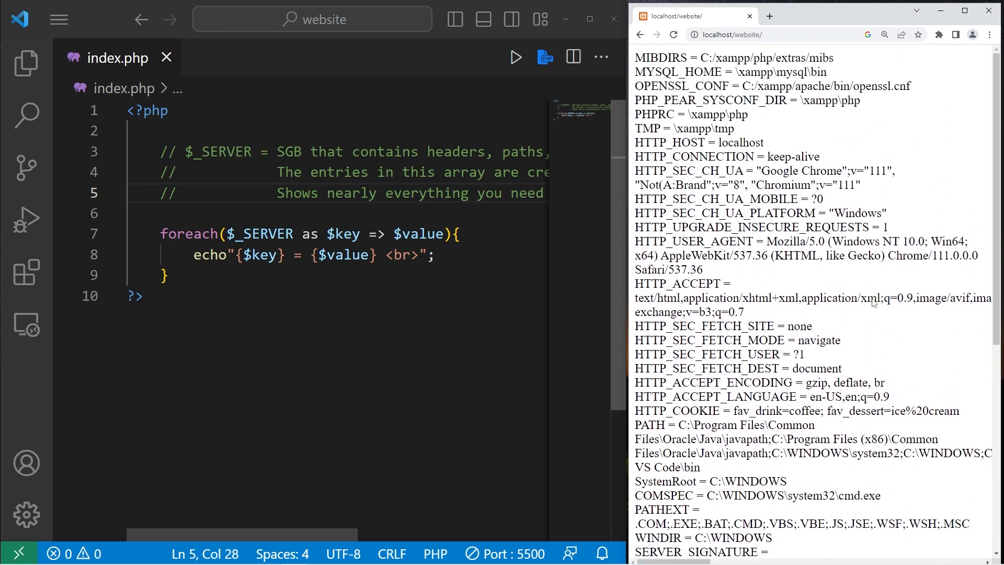
scroll(down, 3)
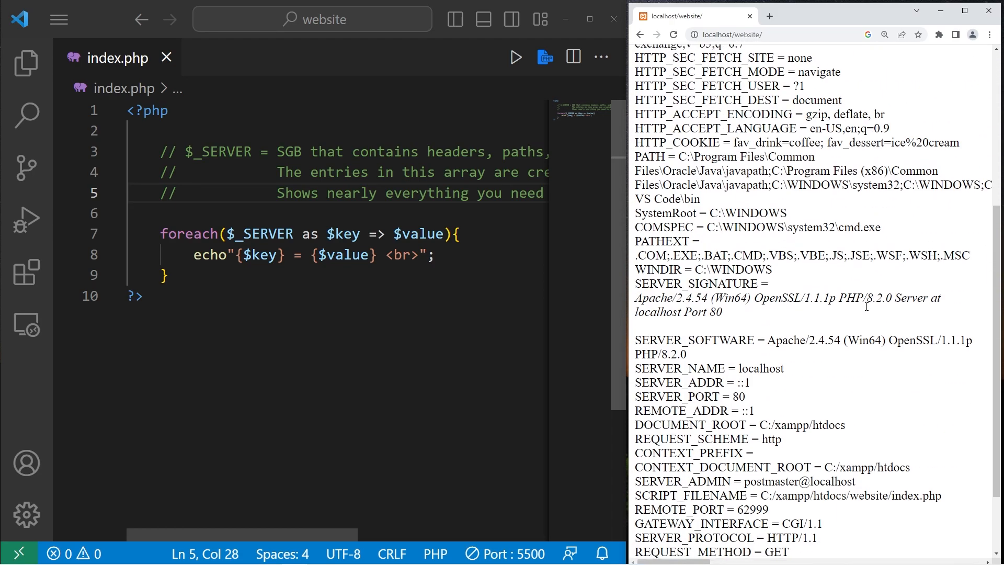
scroll(down, 3)
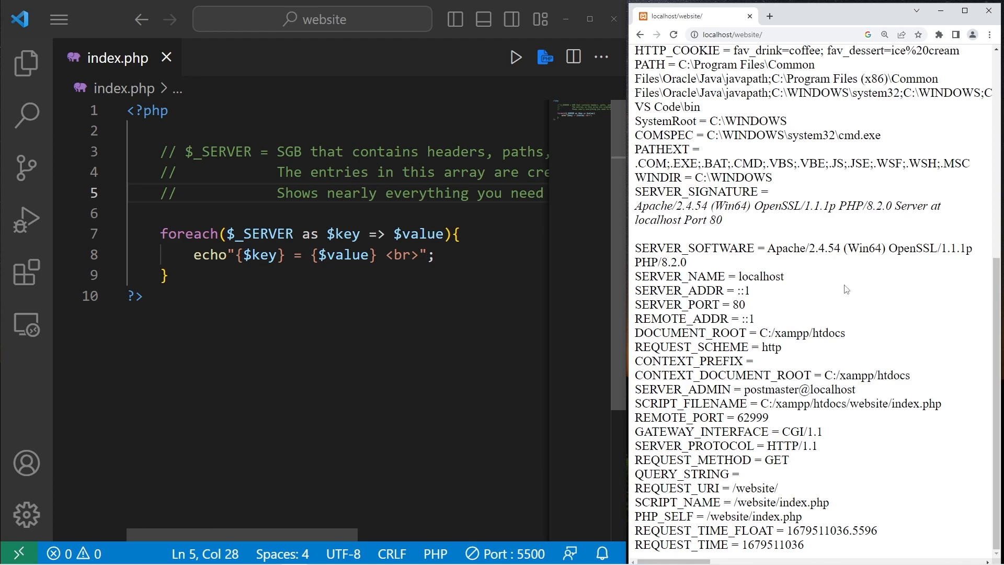
mouse_move(944, 312)
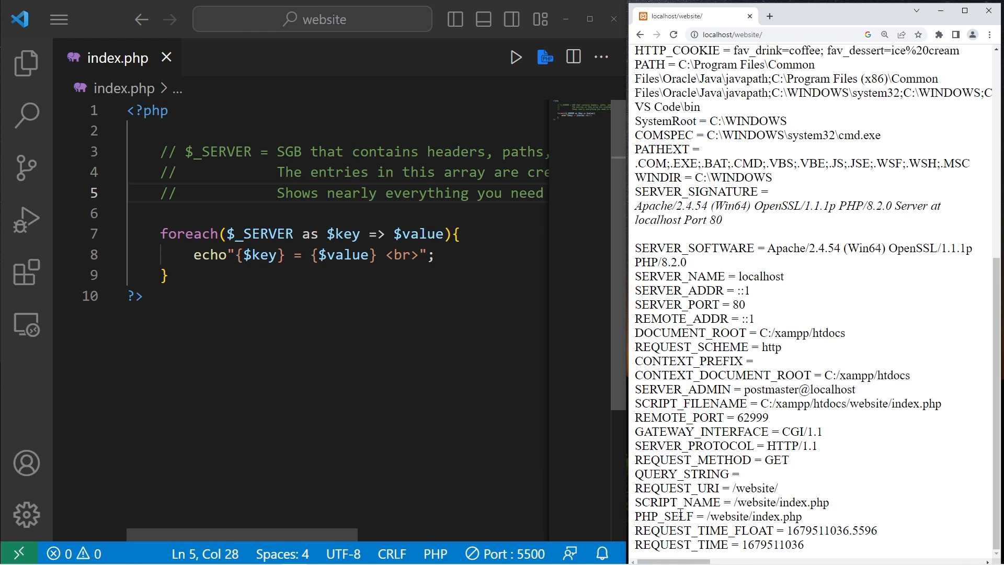
double_click(663, 516)
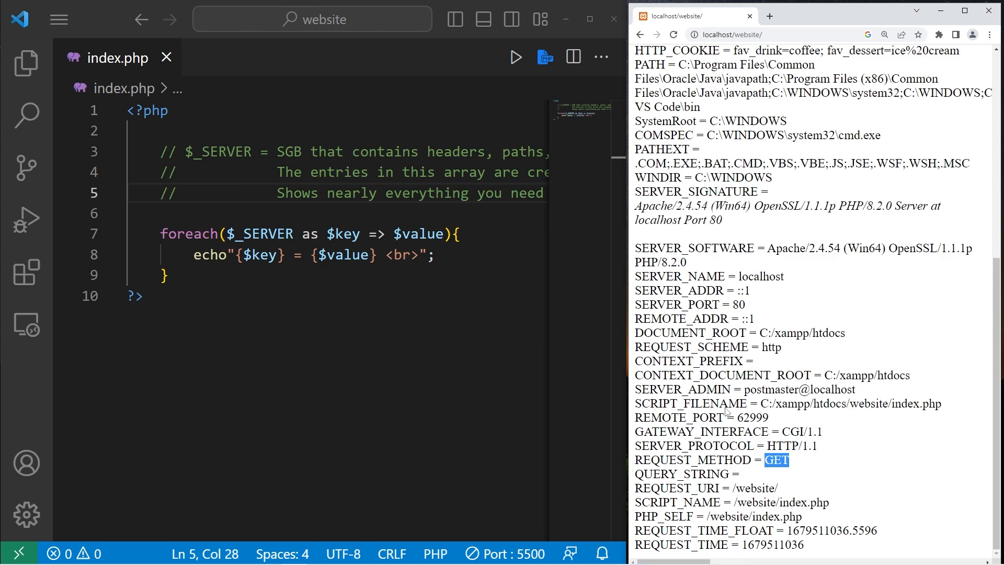
triple_click(704, 460)
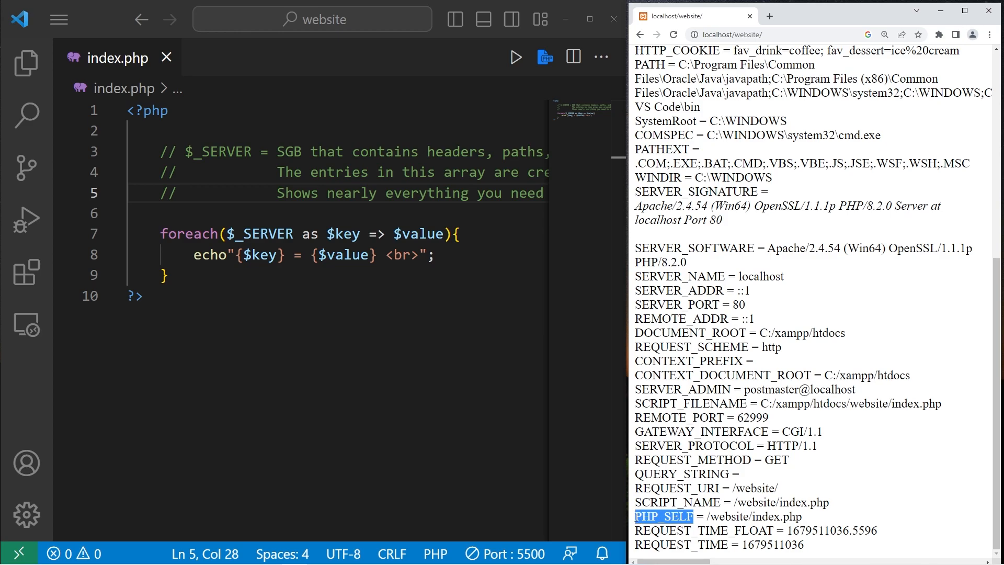
Build a form posting to index.php with a username text input and a submit button.
text(!)
text(<form></form>)
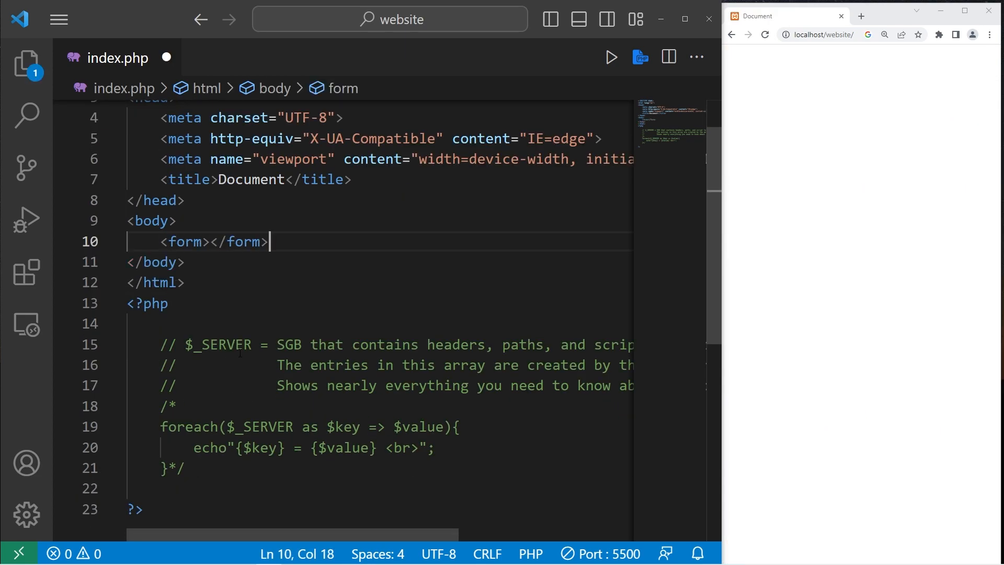
text(action="index.php" method="post">)
text(<input type="text" >)
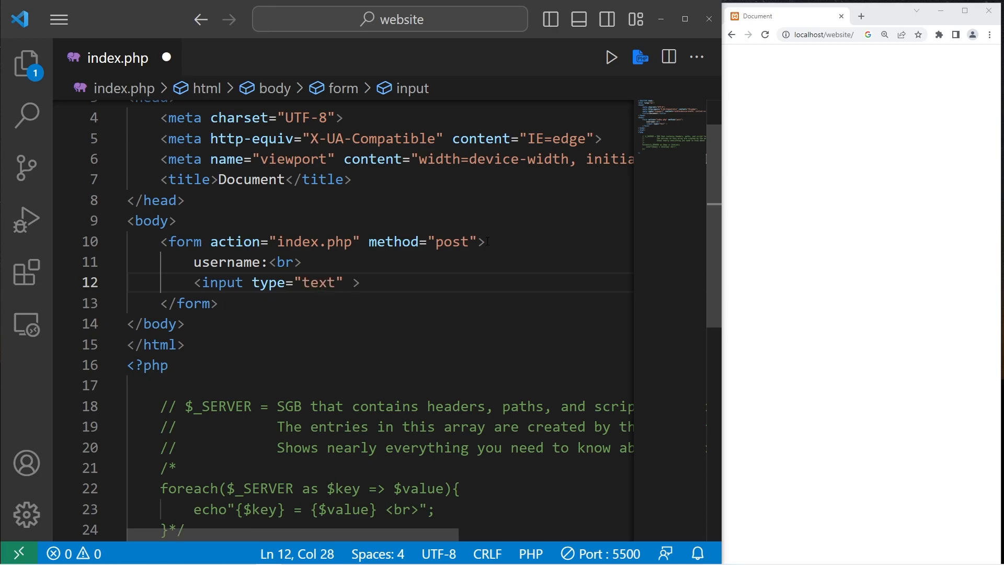
text(name="username">)
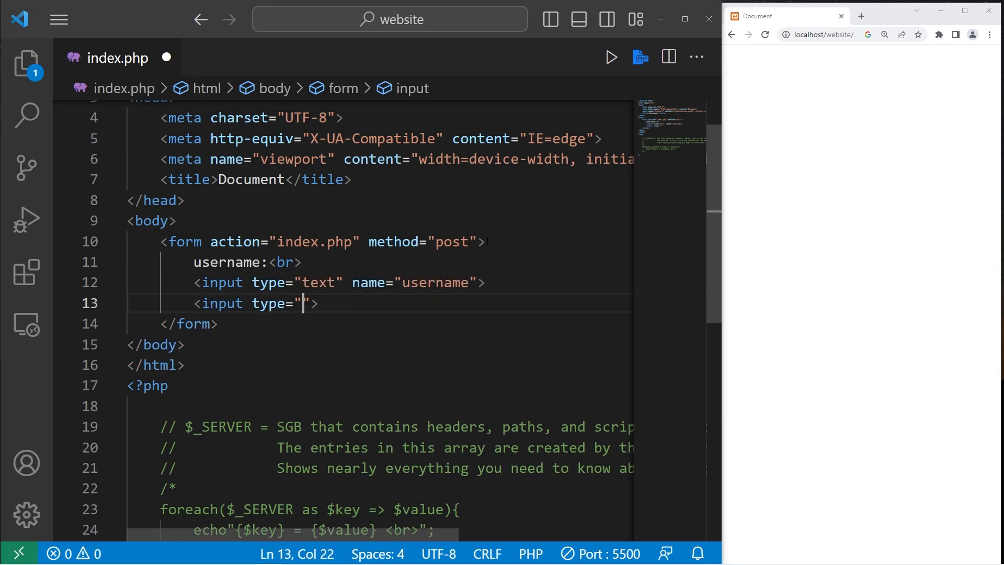
text(submit)
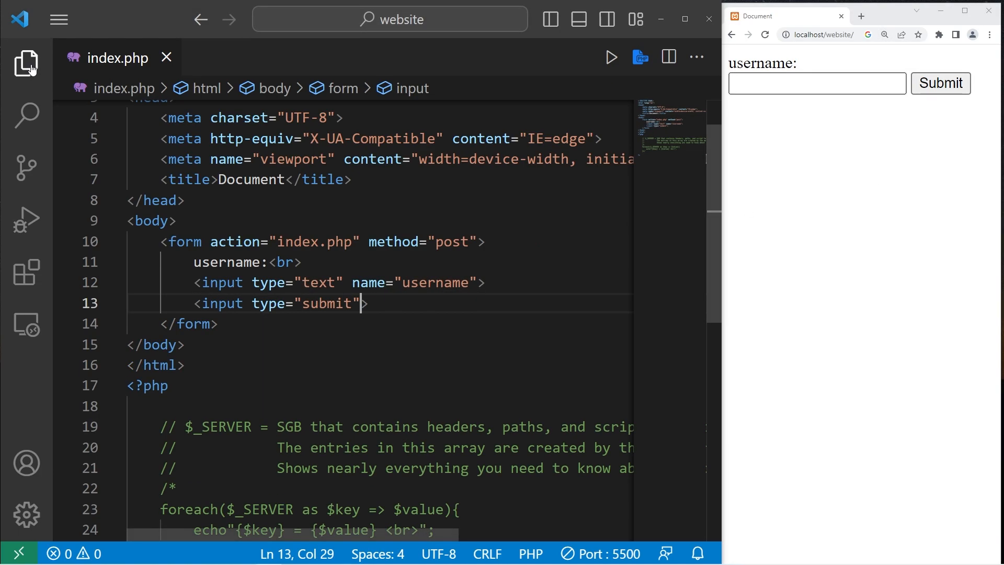
mouse_move(25, 63)
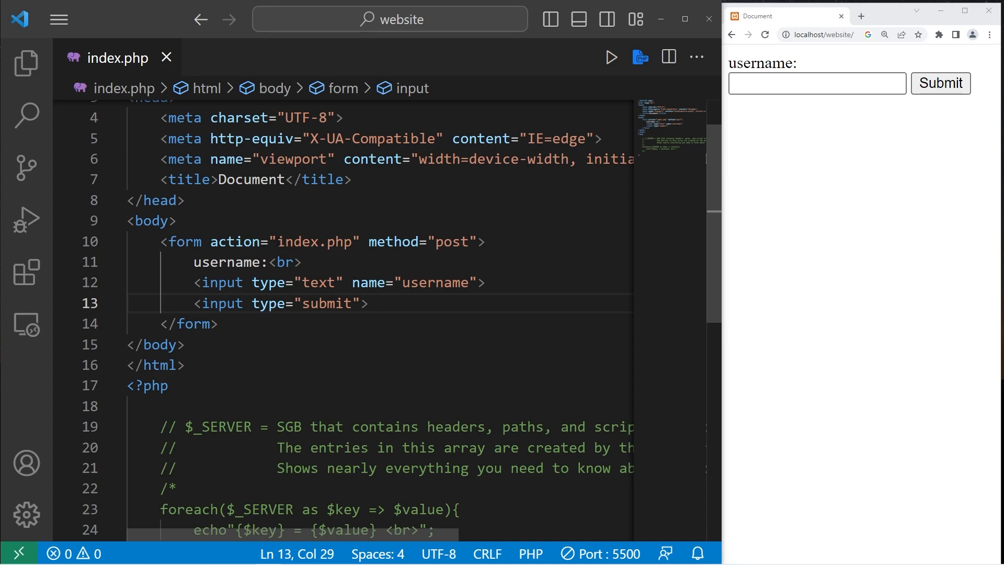
double_click(314, 242)
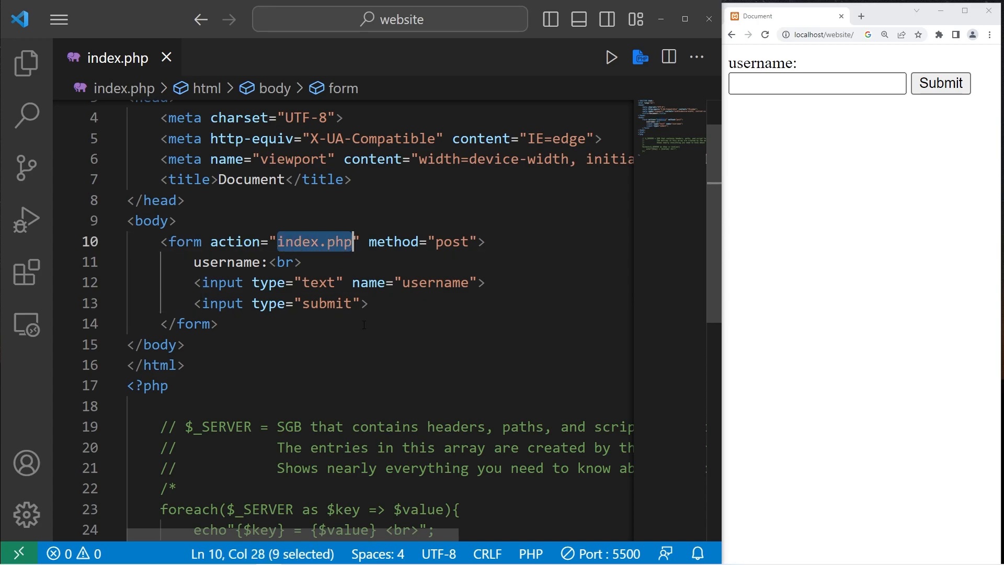
click(457, 242)
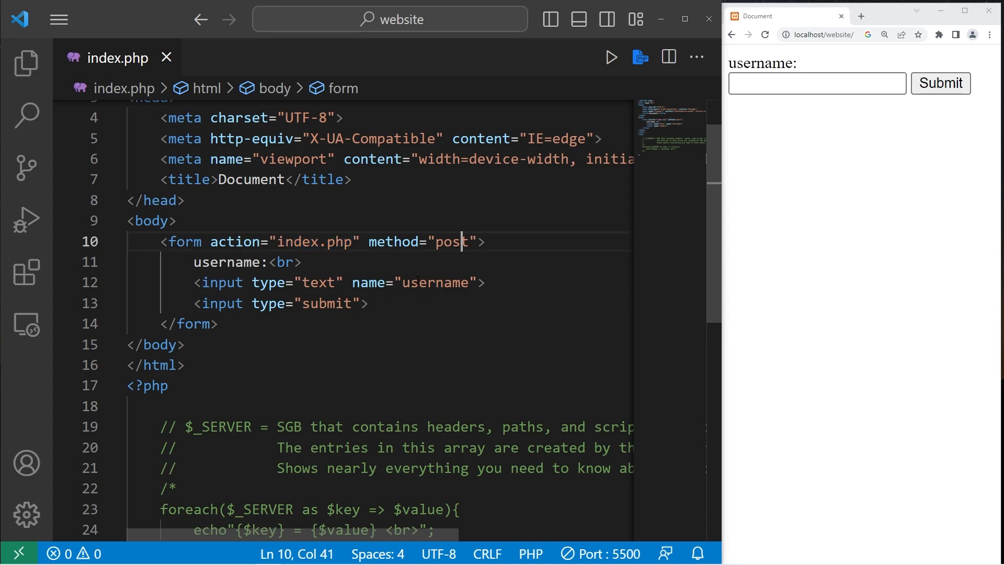
scroll(down, 3)
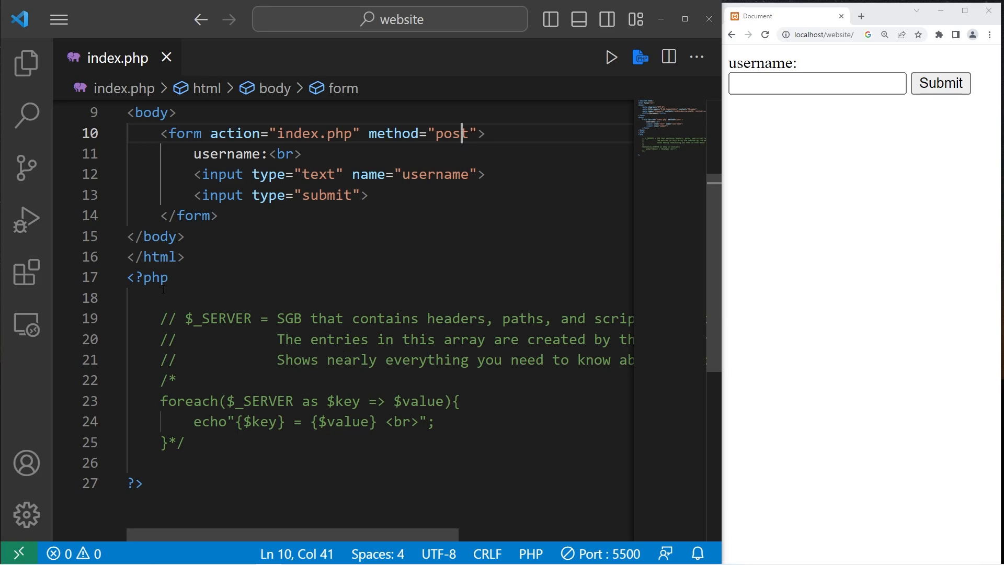
Rename index.php to home.php from the Explorer, then hide the file list.
click(26, 63)
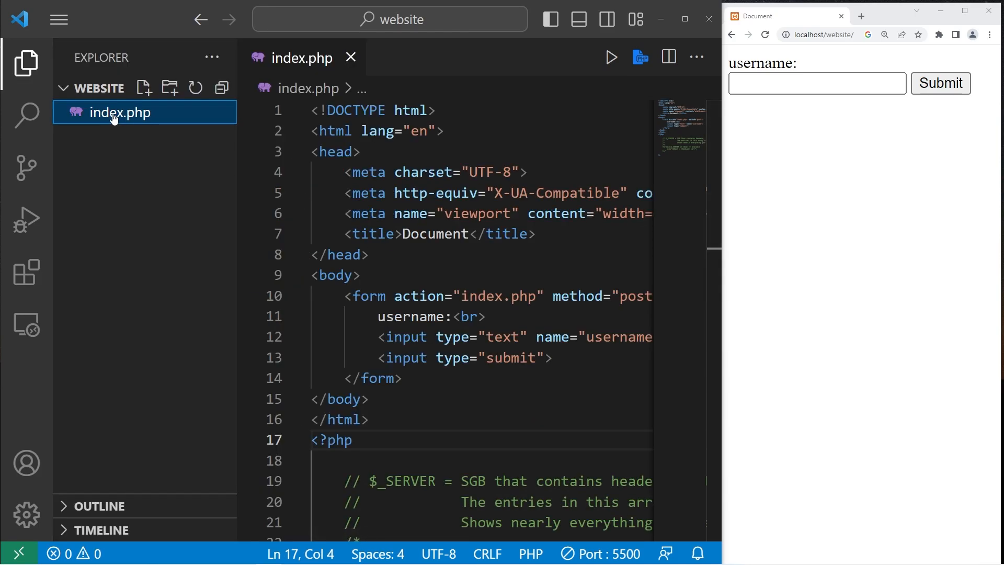
mouse_move(117, 112)
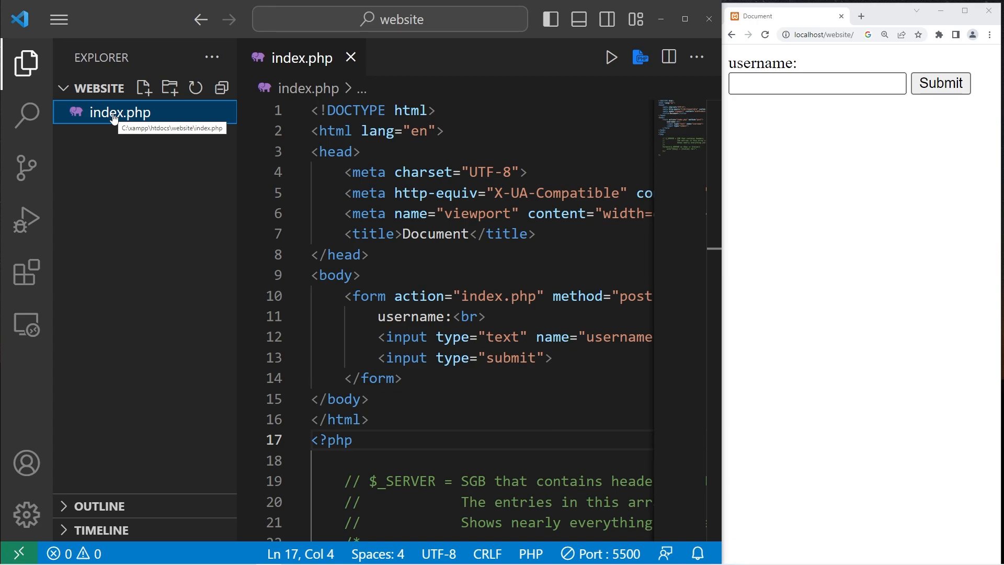
right_click(117, 112)
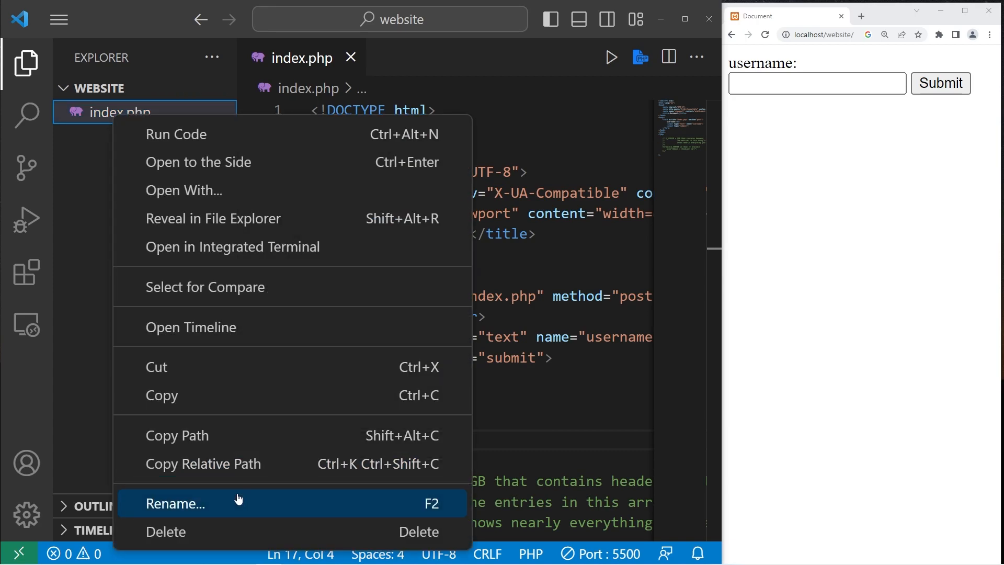
click(174, 503)
text(hom)
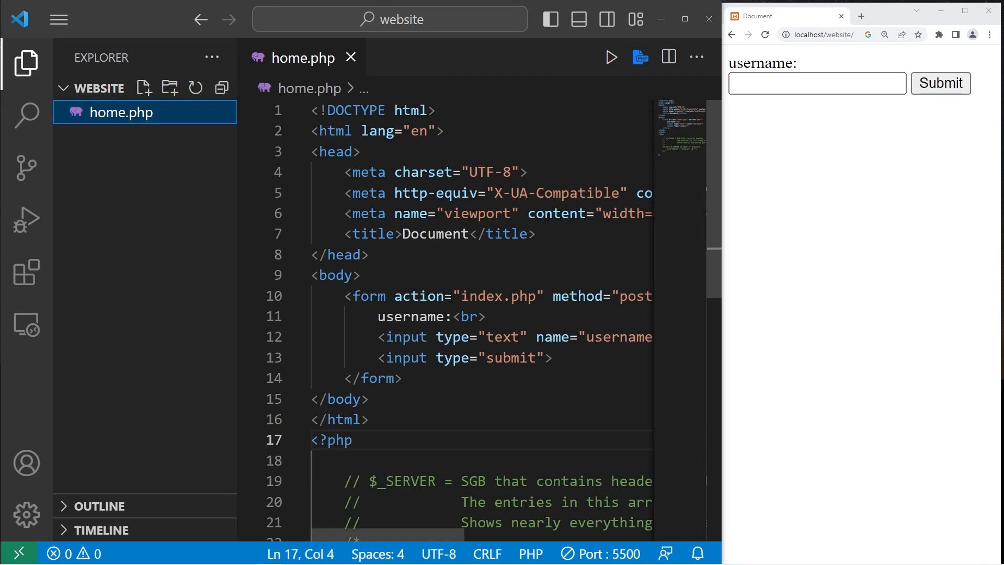
double_click(499, 296)
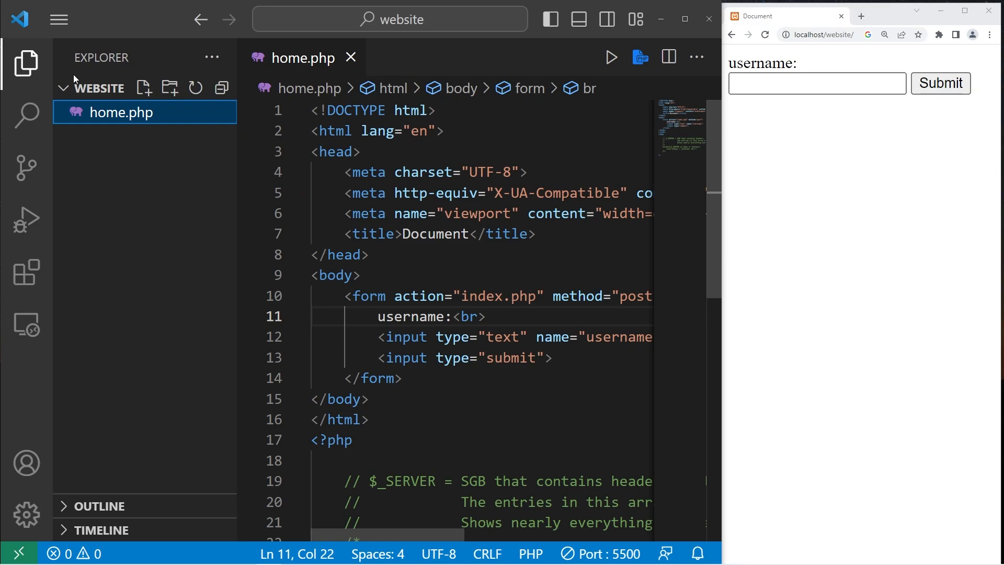
click(820, 35)
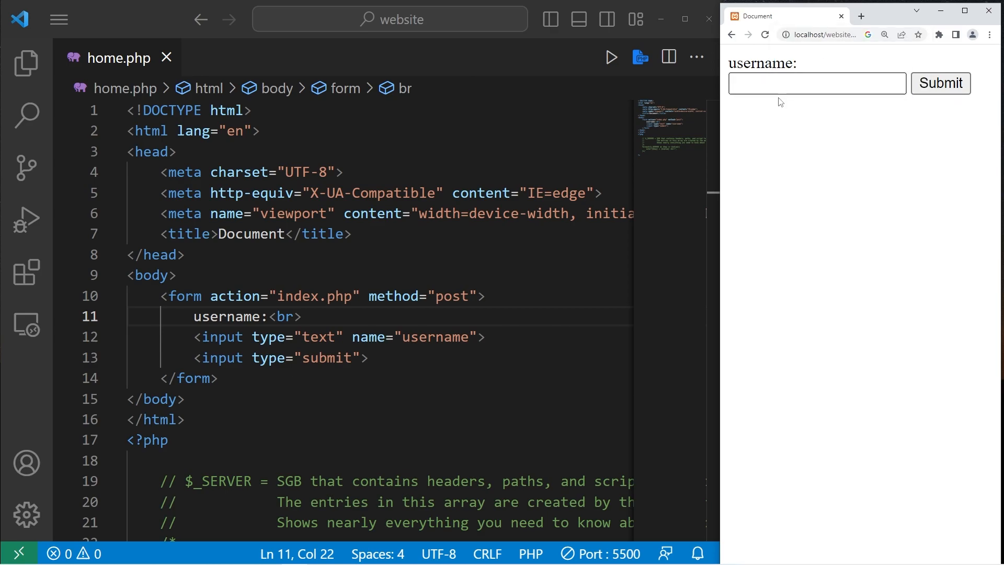
Submit the username 'Br' in the browser form and select the index.php action.
text(Br)
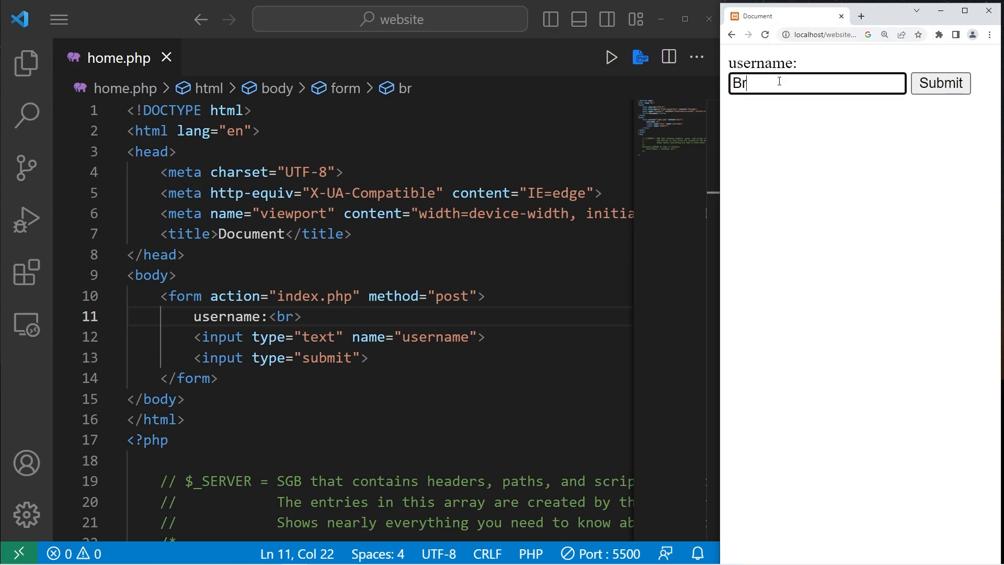
click(940, 83)
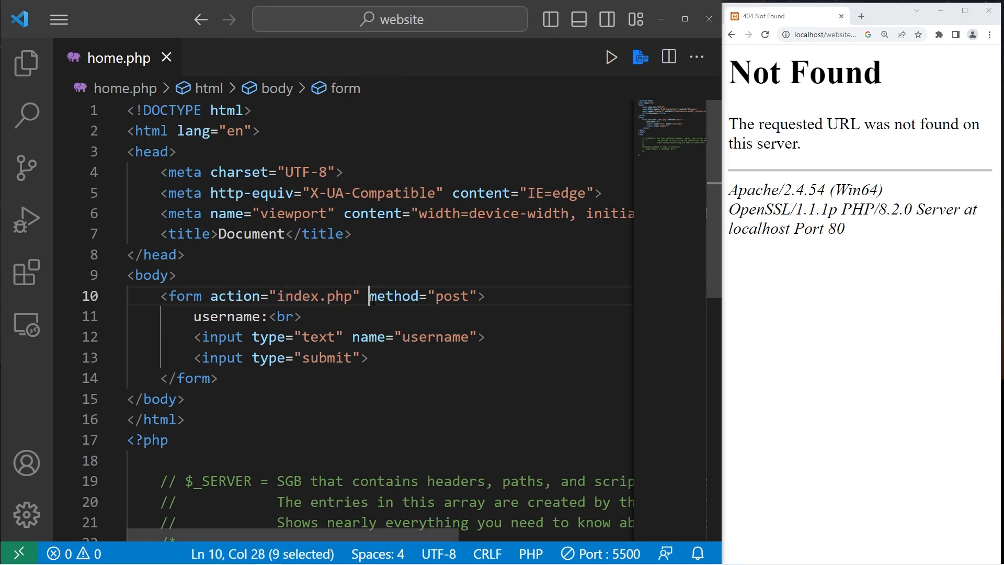
double_click(314, 296)
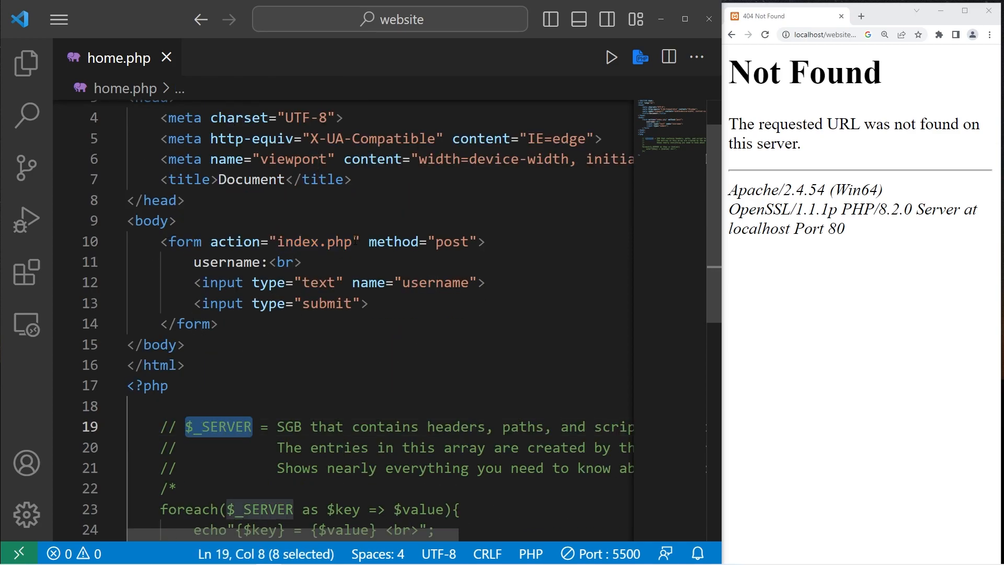
Replace the form action's index.php with <?php $_SERVER["PHP_SELF"] ?>.
double_click(314, 242)
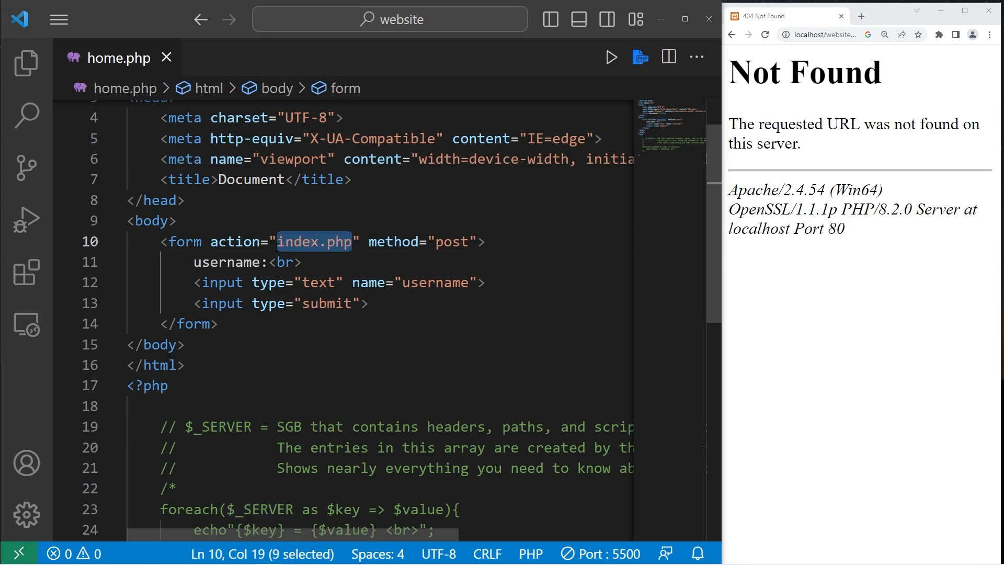
key(Delete)
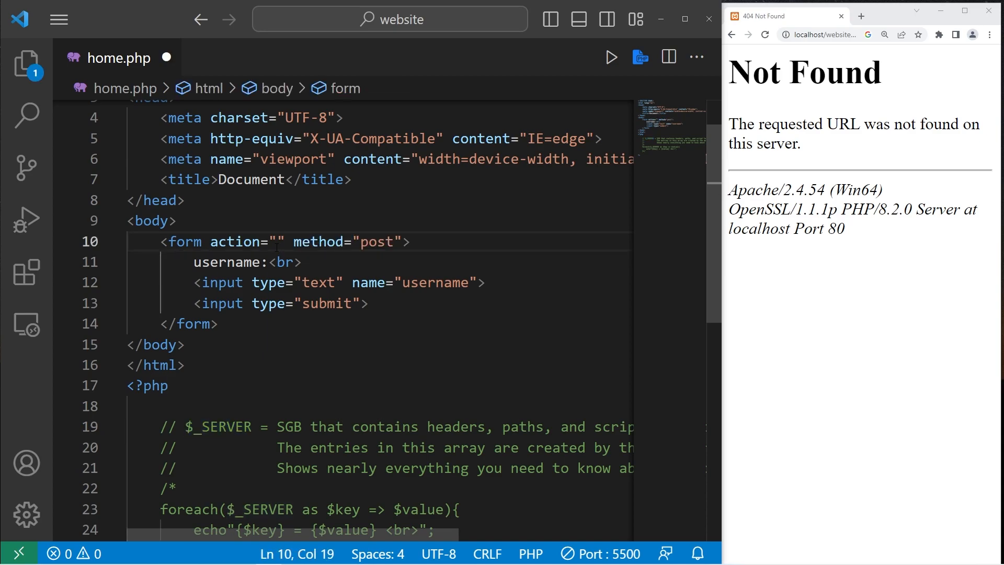
text(<?>)
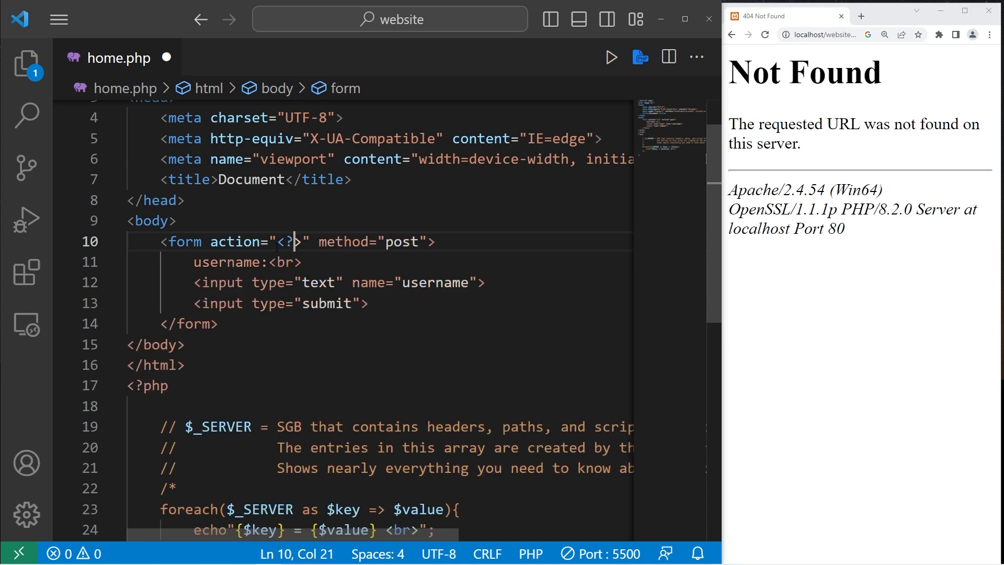
text(php)
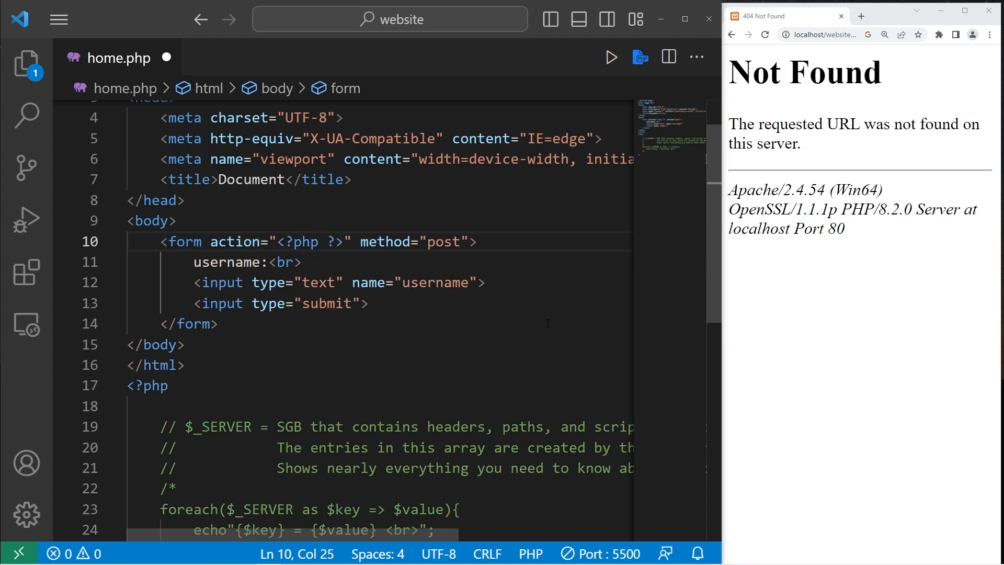
text($_SERVER["PHP_SELF)
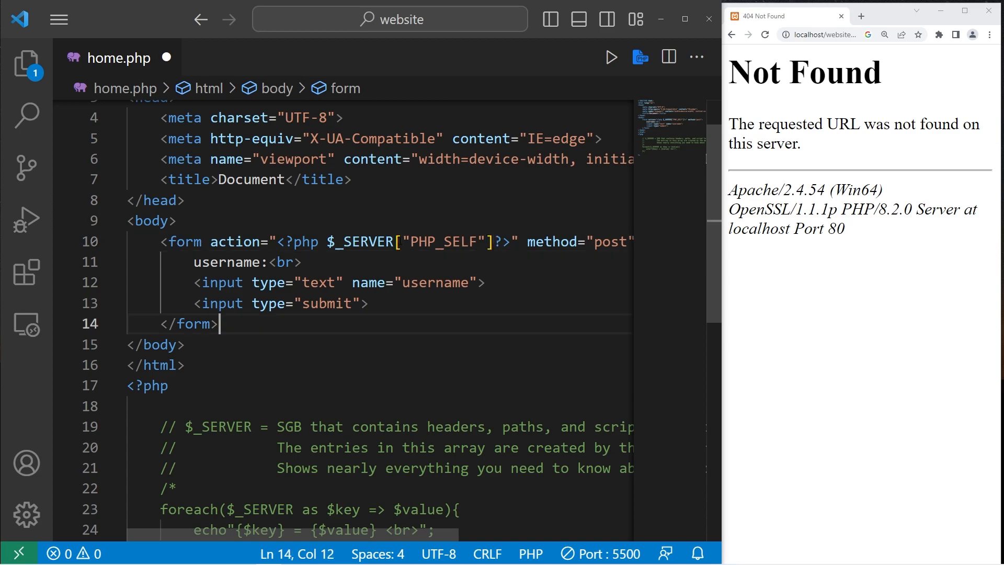
double_click(440, 242)
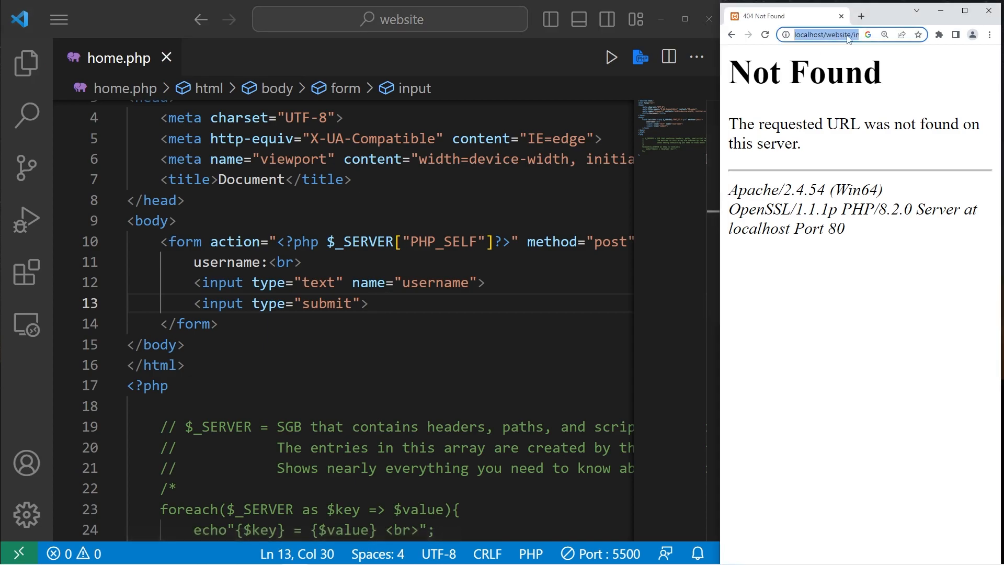
click(25, 63)
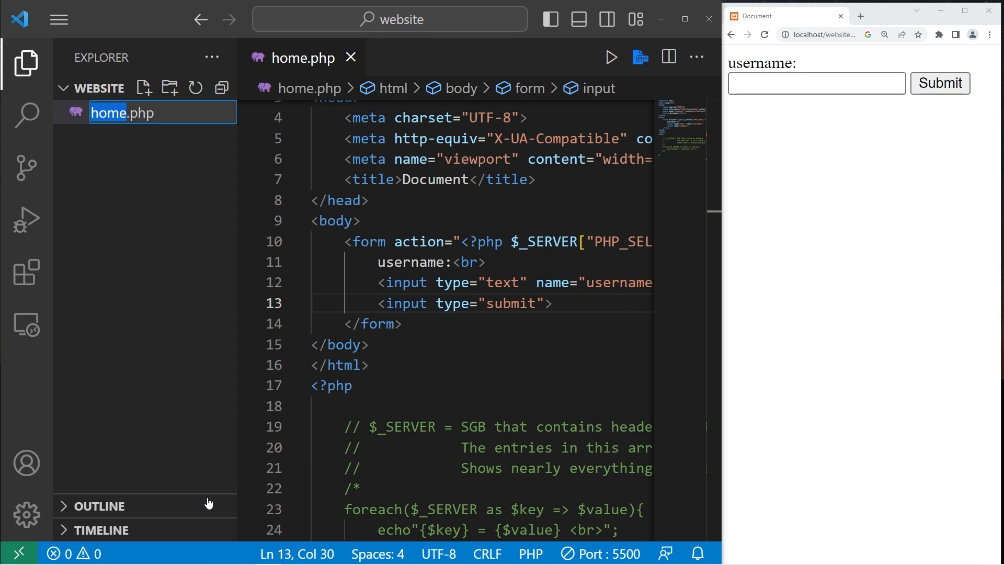
Rename home.php to start.php and enter BroCode in the browser form.
text(start)
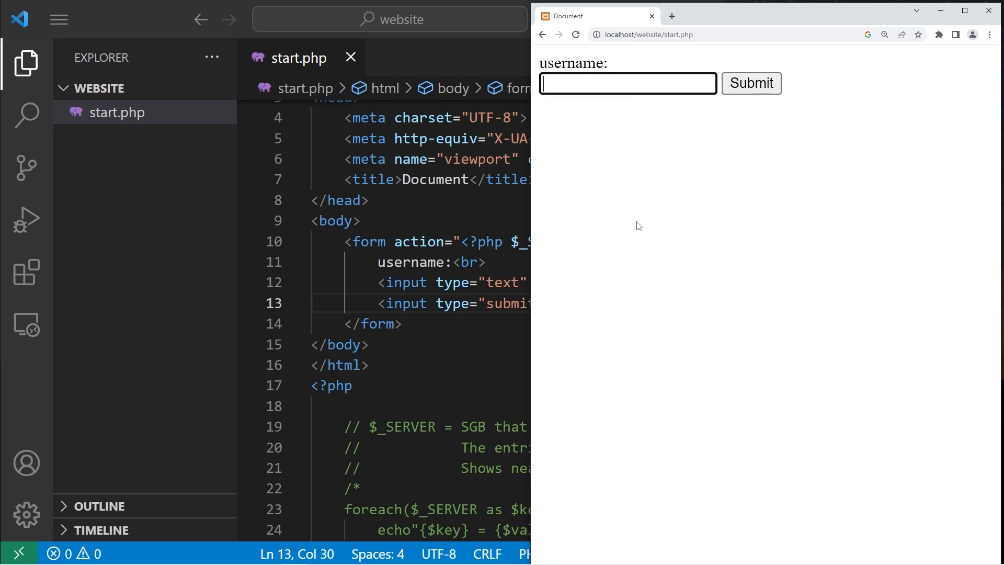
text(BroCode)
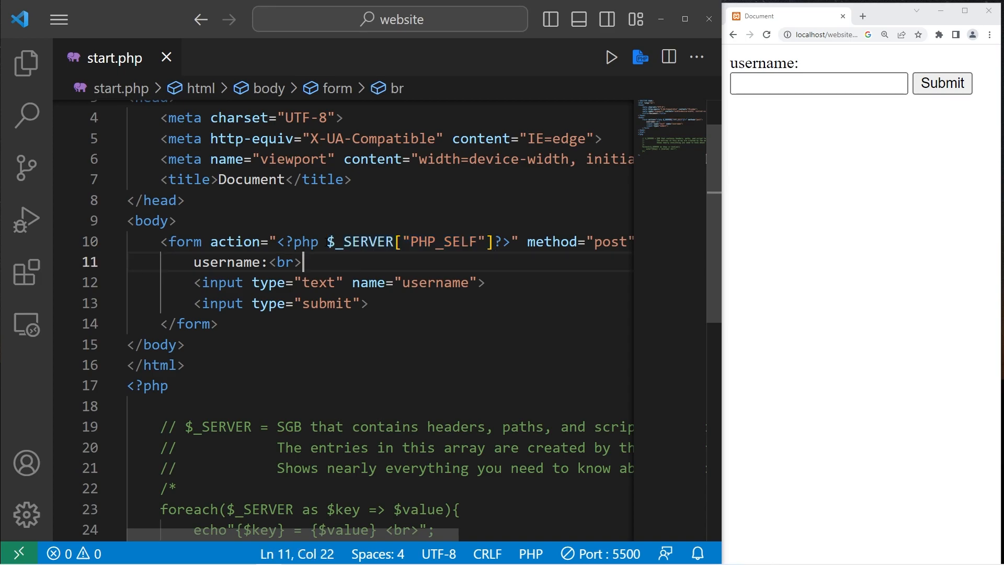
Wrap the action's $_SERVER["PHP_SELF"] in htmlspecialchars( ).
text(htmlspecialchars()
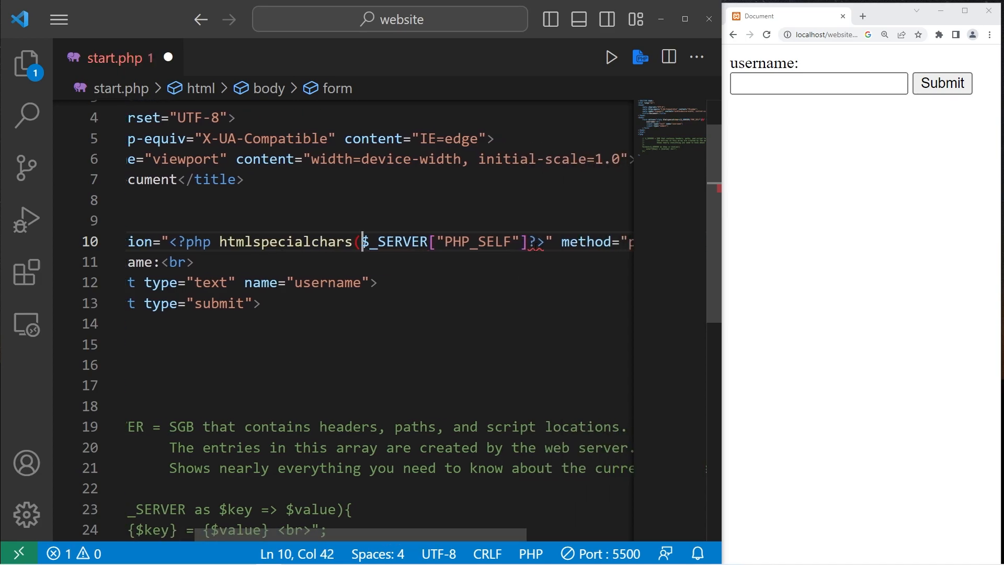
text())
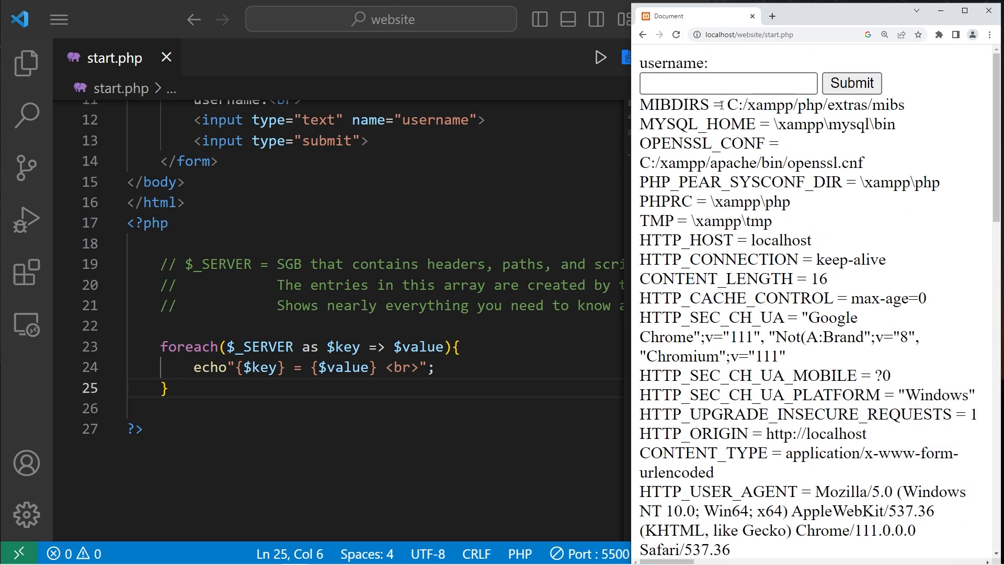
scroll(down, 3)
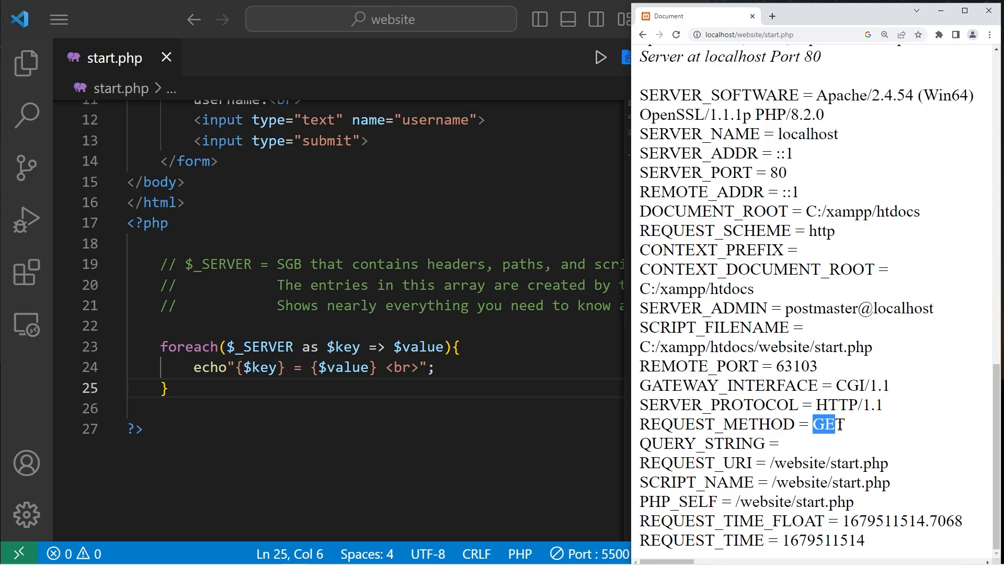
scroll(down, 3)
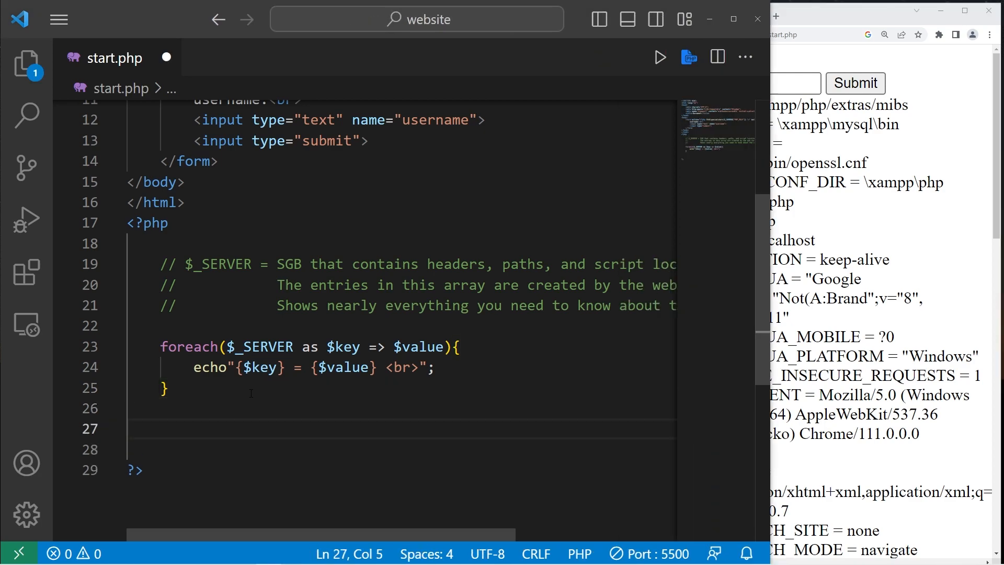
Start an if(isset($_POST["submit"])) check, then delete the isset condition.
text(if()
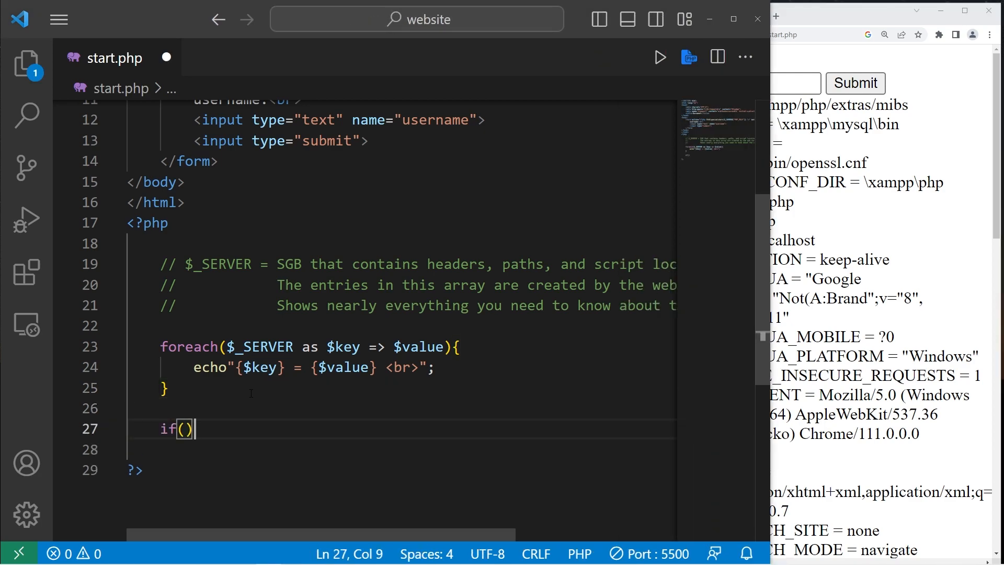
text(isset()
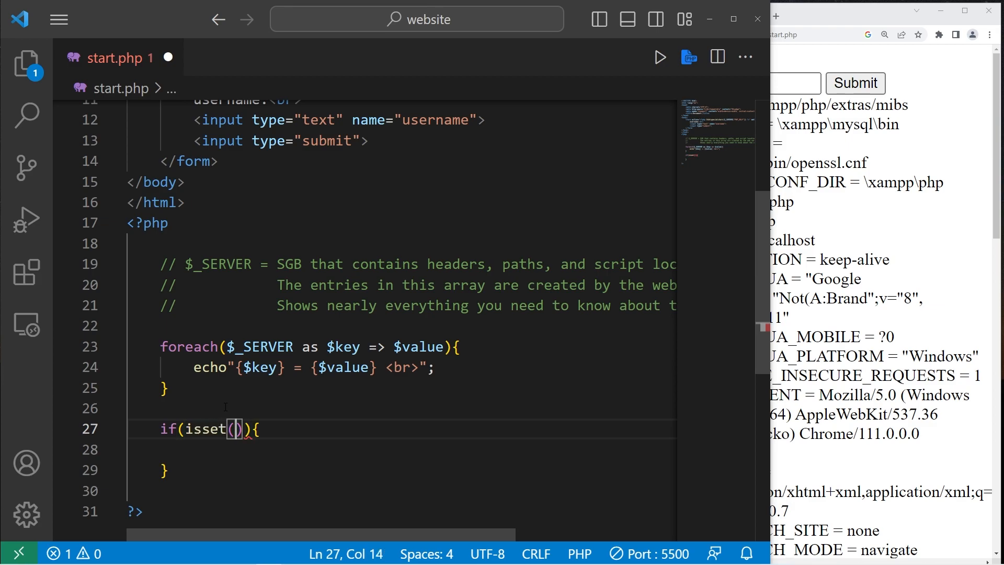
text($_POST[)
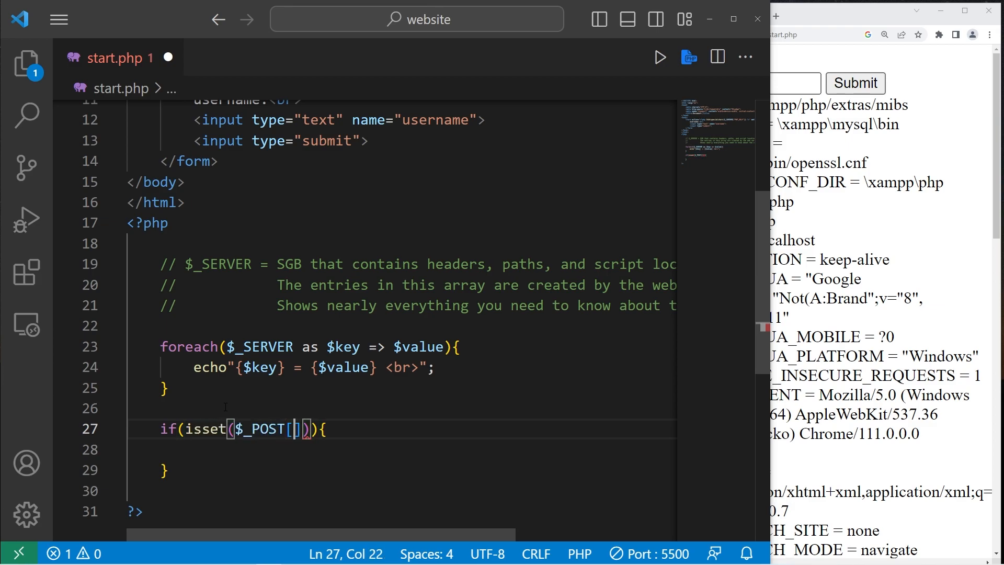
text("submit")
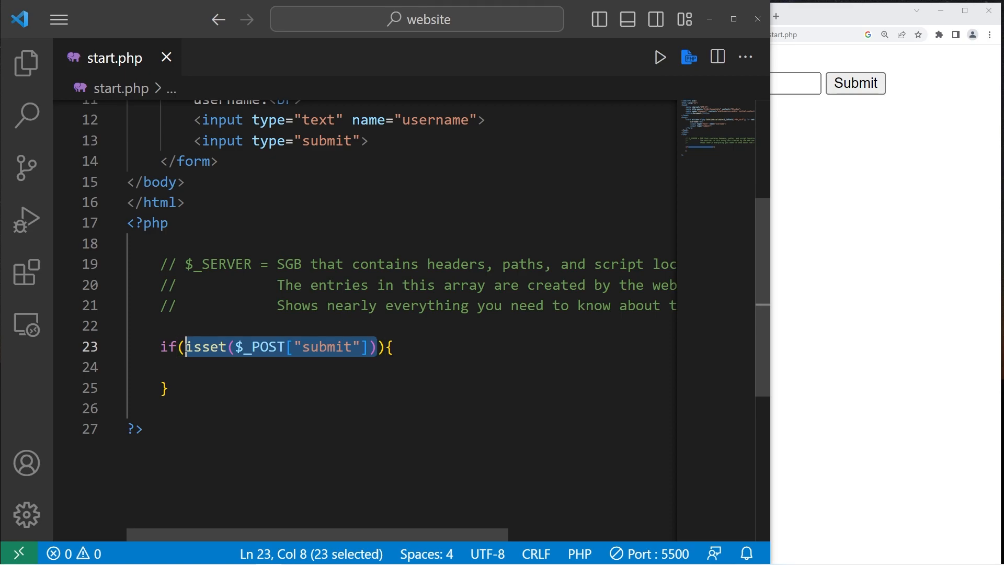
mouse_move(404, 369)
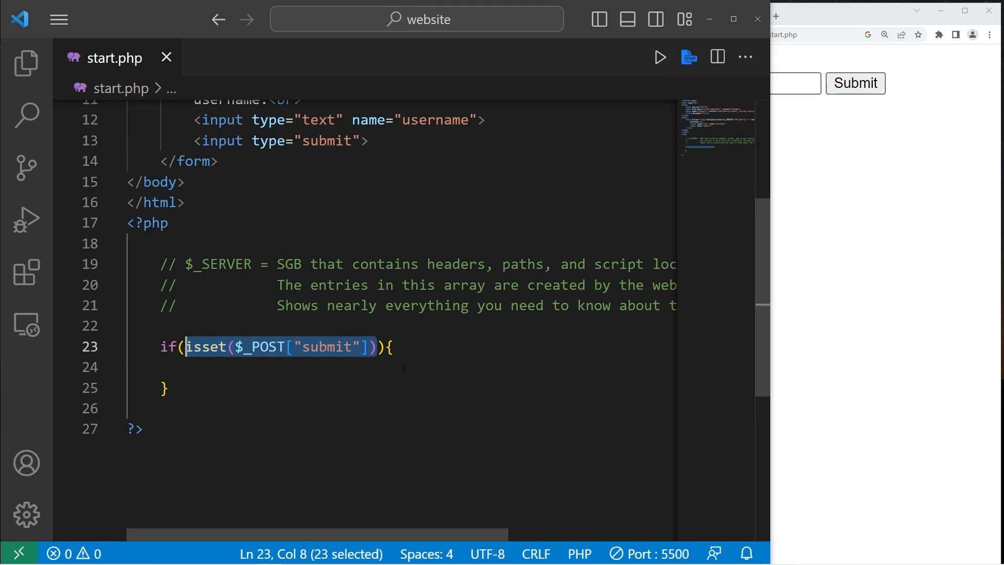
key(Delete)
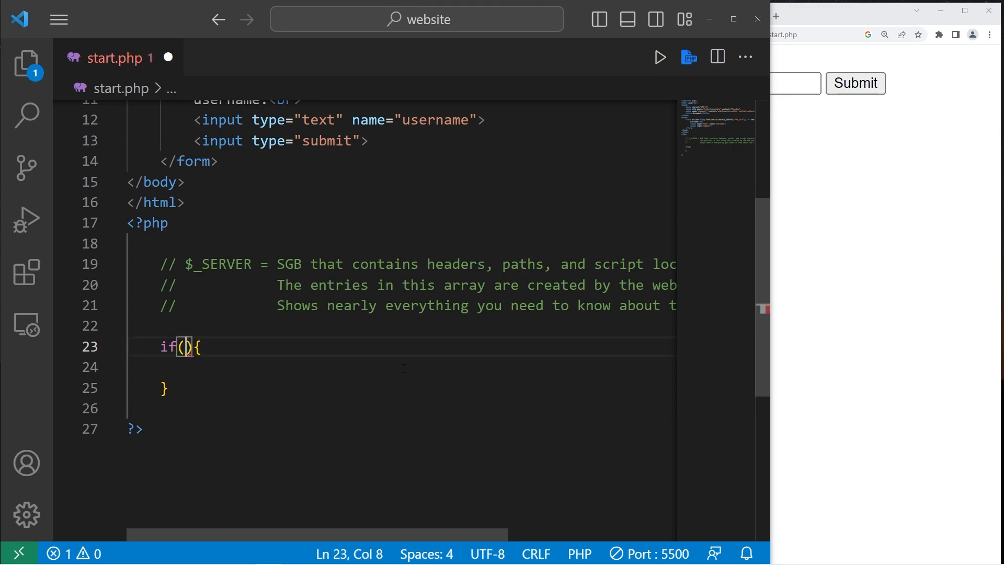
Make the if test $_SERVER["REQUEST_METHOD"] == "POST" and echo "HELLO".
text($_SE)
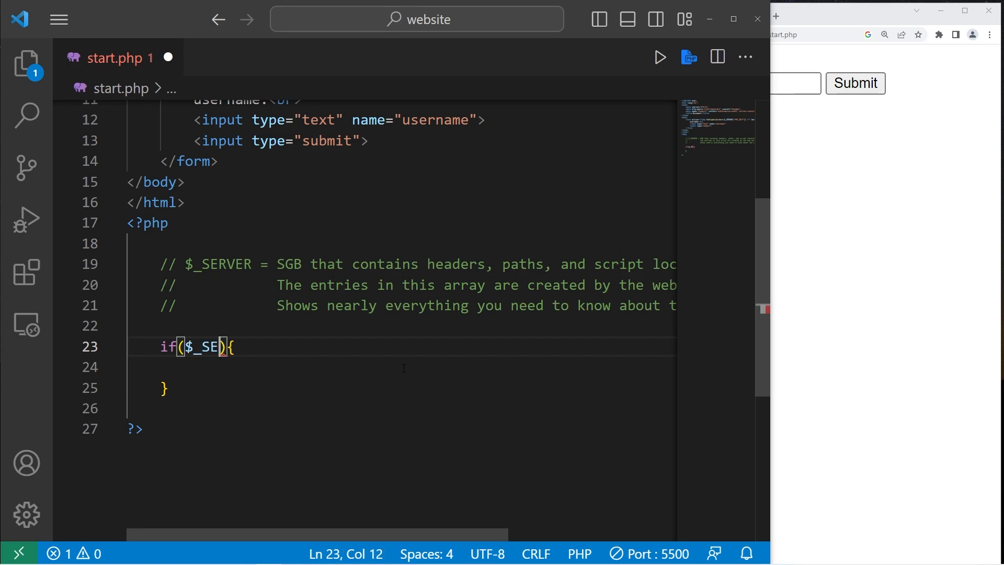
text(RVER[])
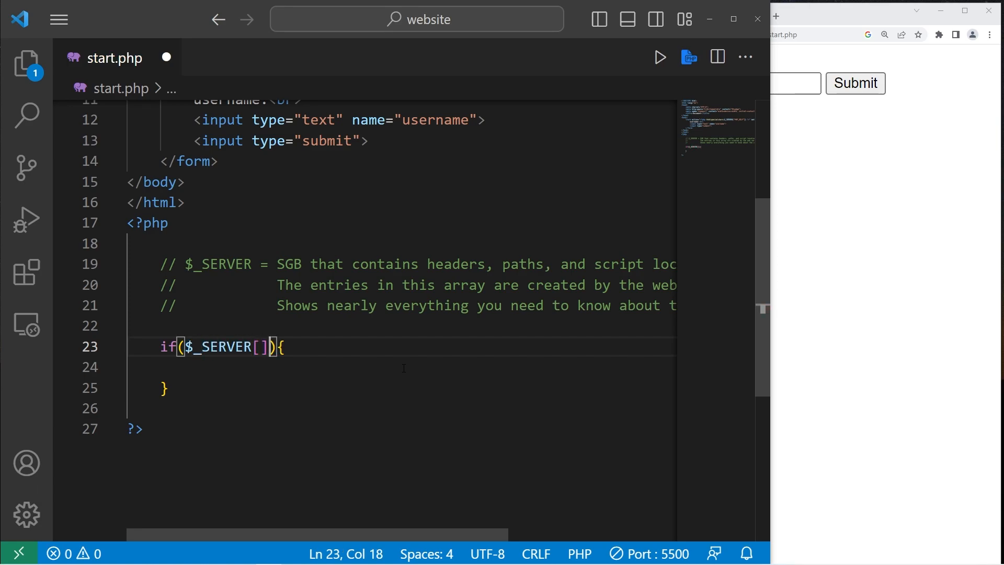
text("")
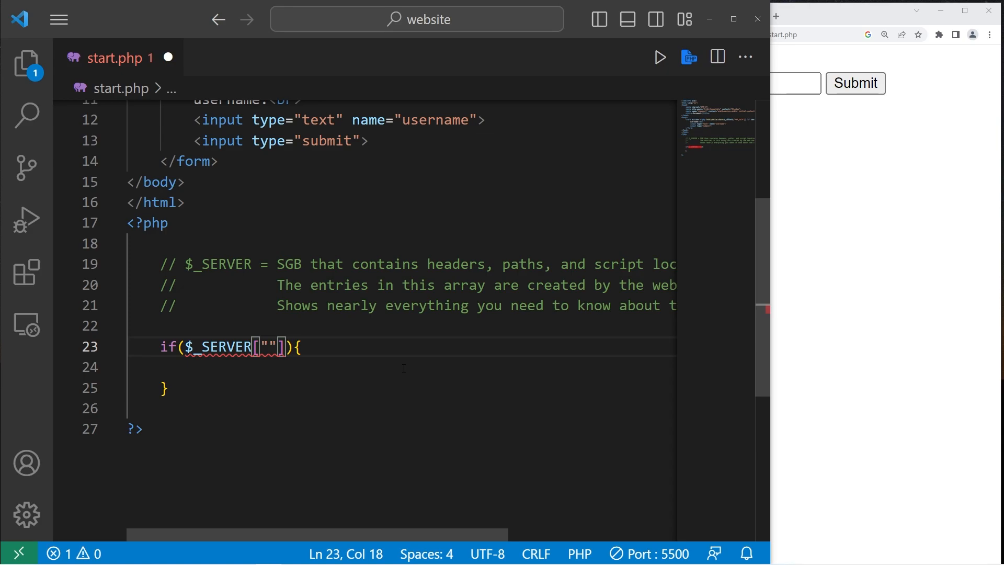
text(REQUEST_METH)
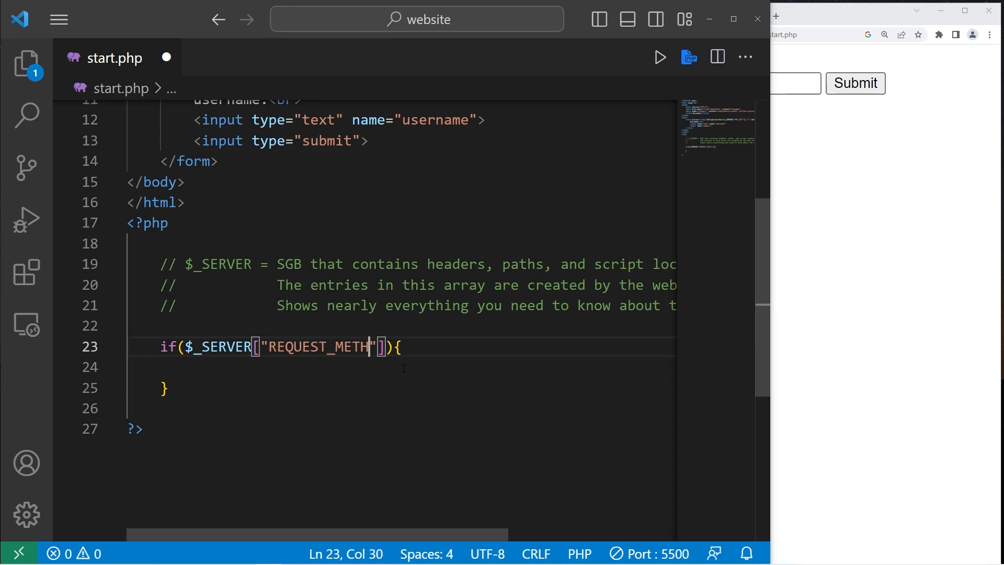
text(OD)
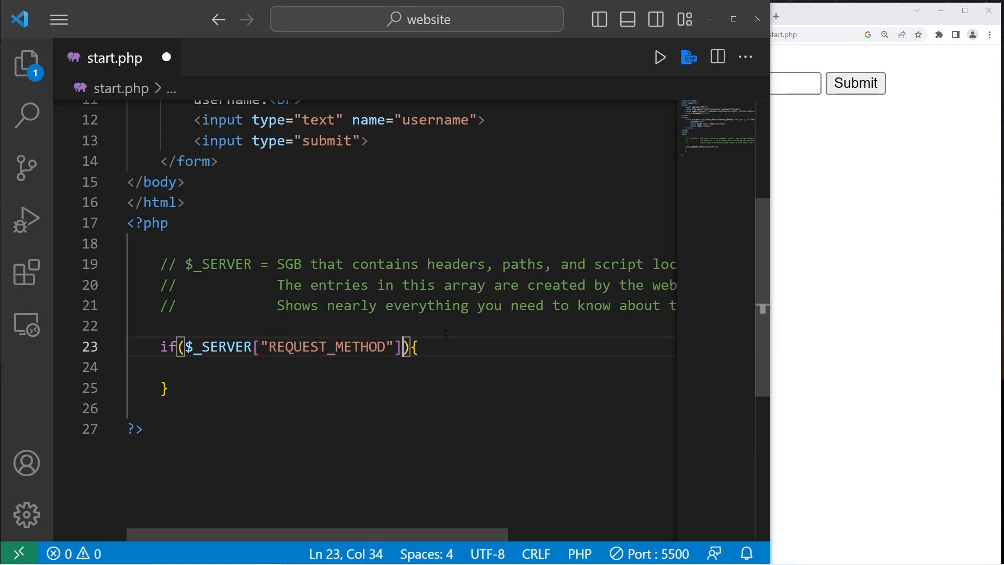
text(== "POST")
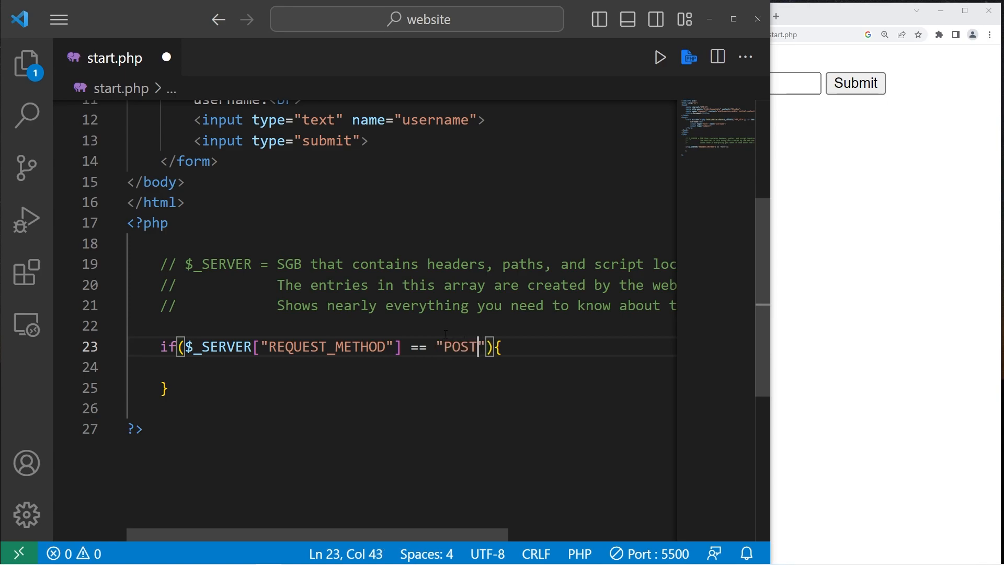
text(ec)
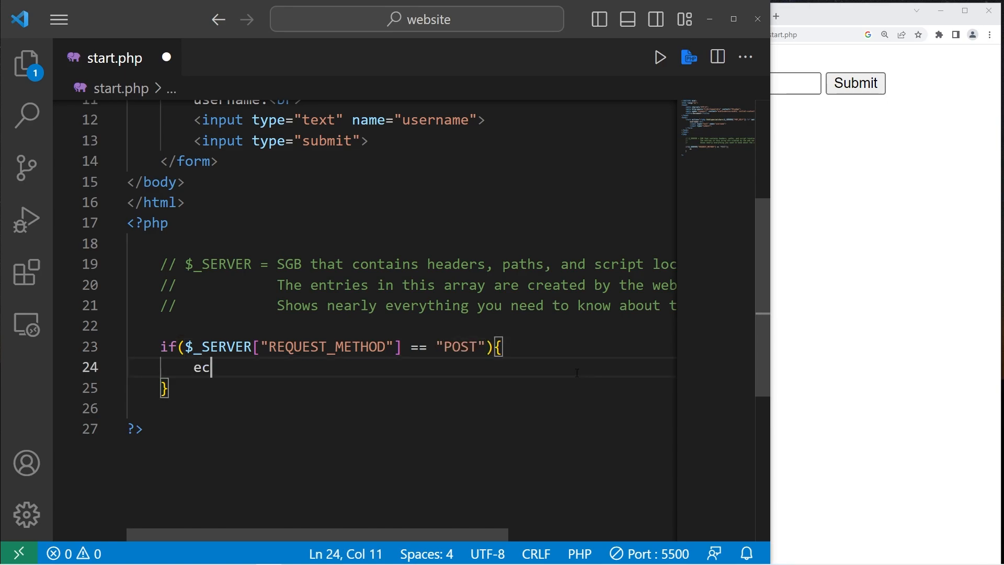
text(ho"")
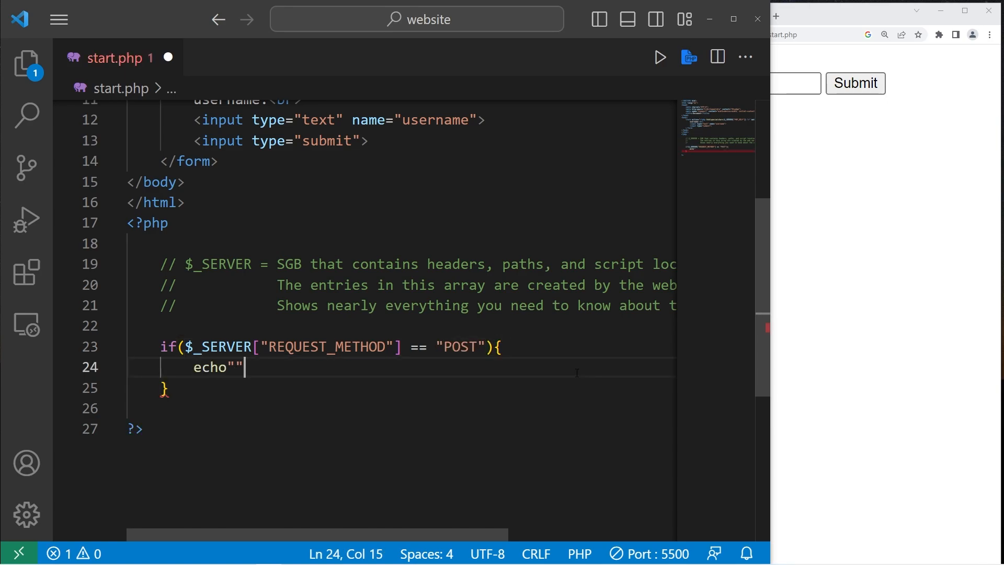
text(HELLO)
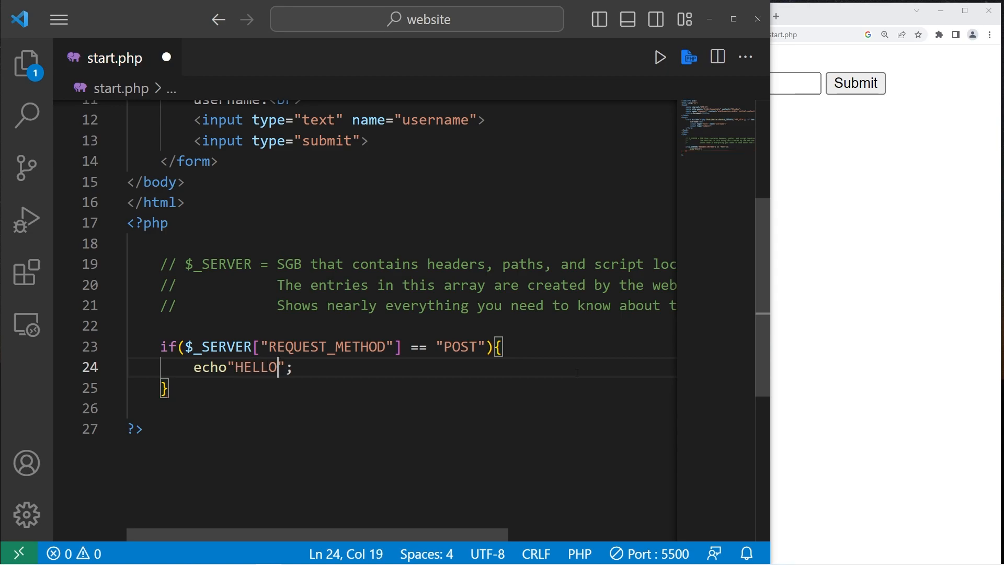
Submit the username BroCode through the browser form.
text(Bro)
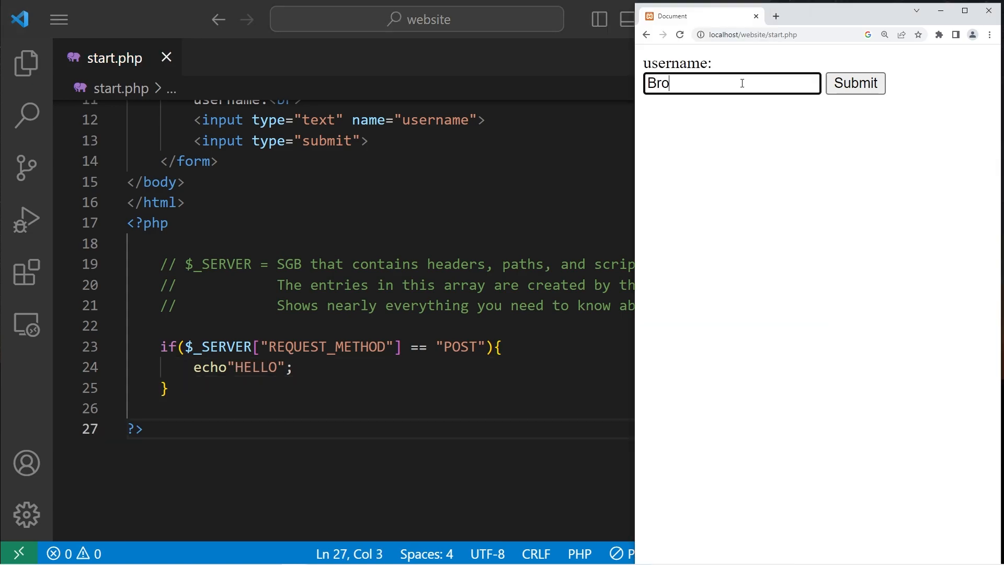
text(Code)
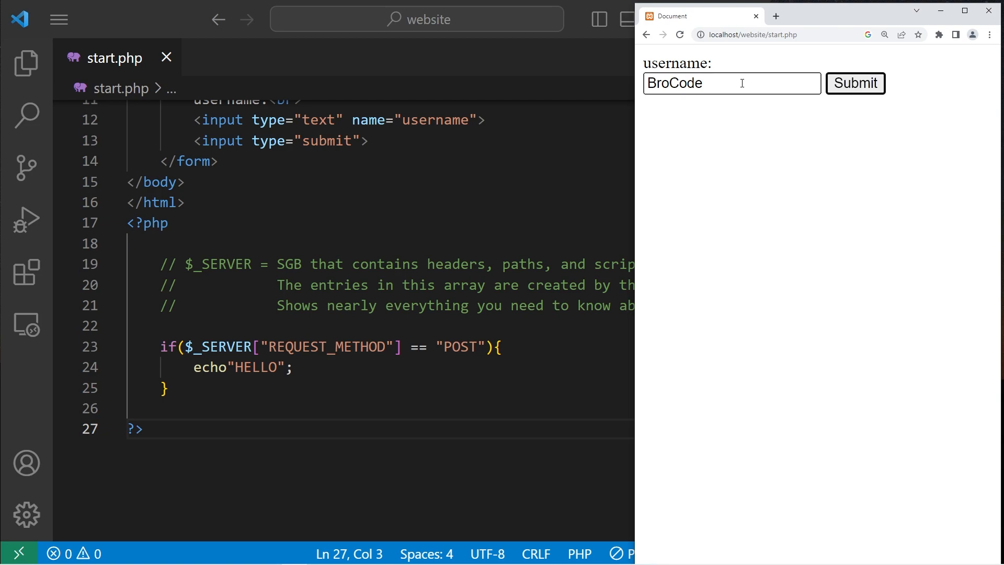
click(855, 83)
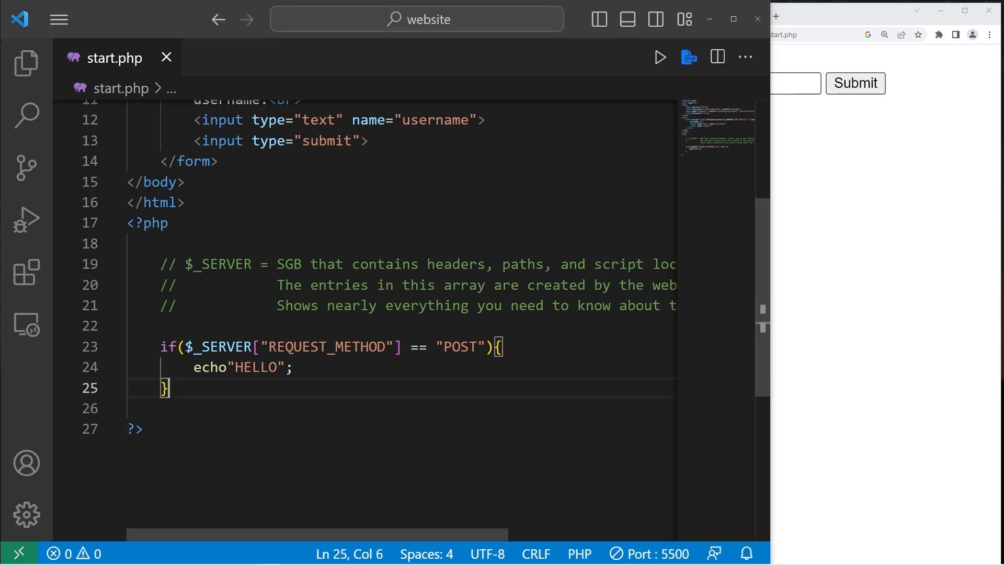
drag(185, 346, 485, 346)
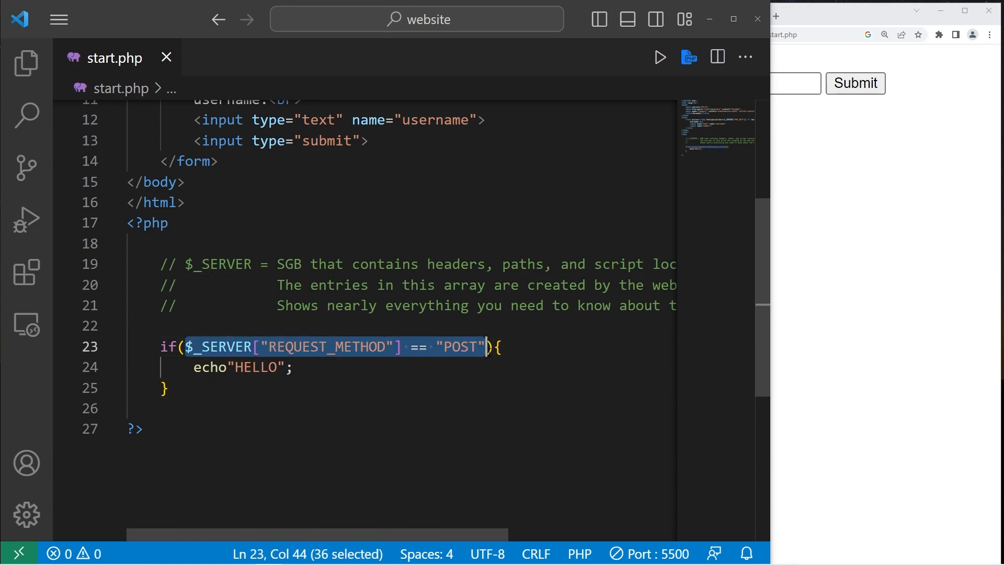
click(504, 346)
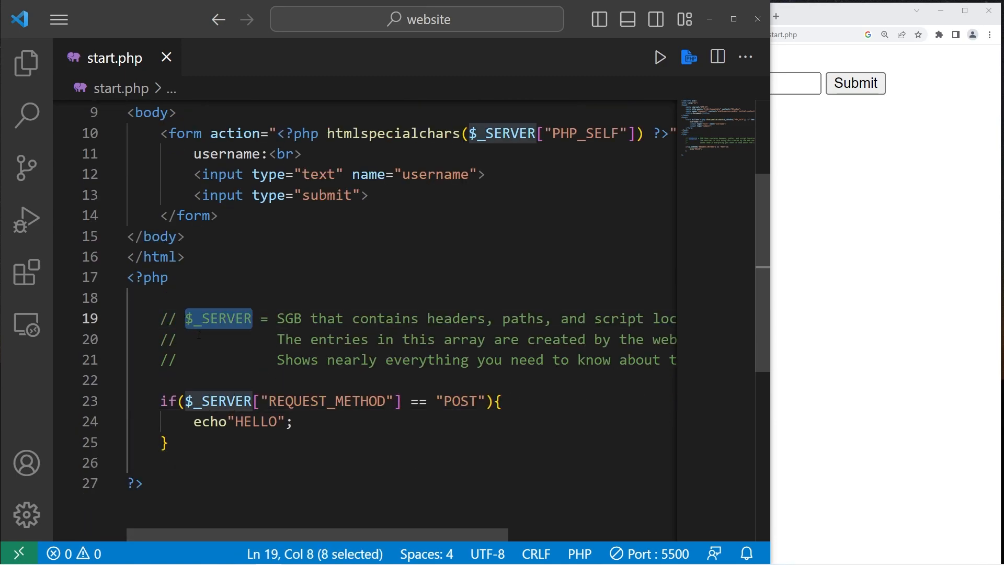
double_click(289, 319)
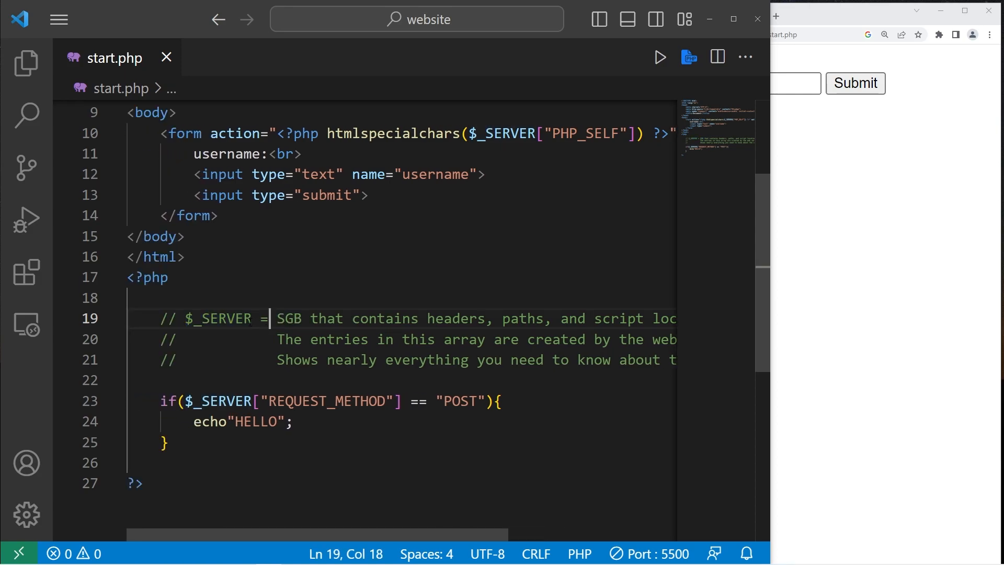
double_click(217, 318)
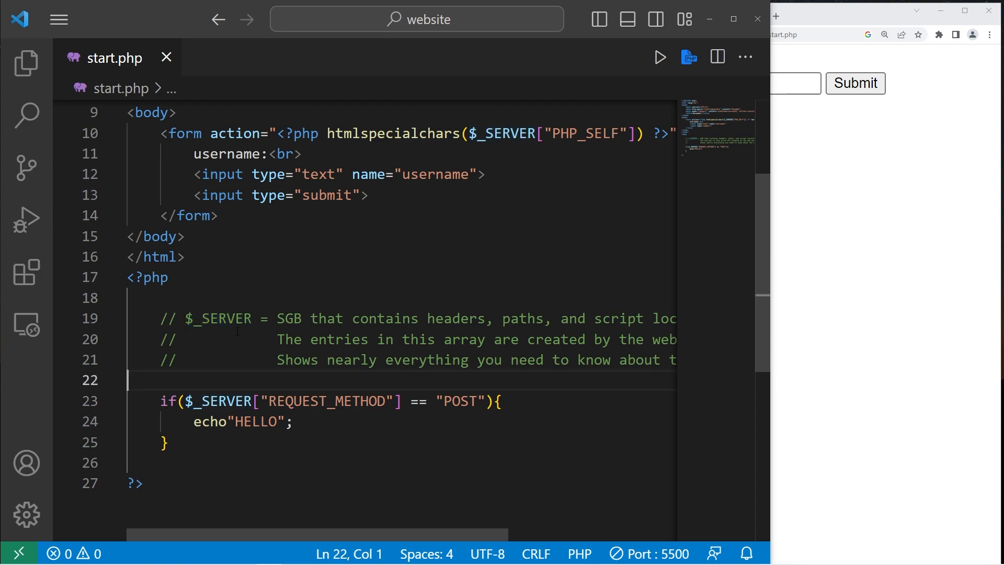
double_click(217, 318)
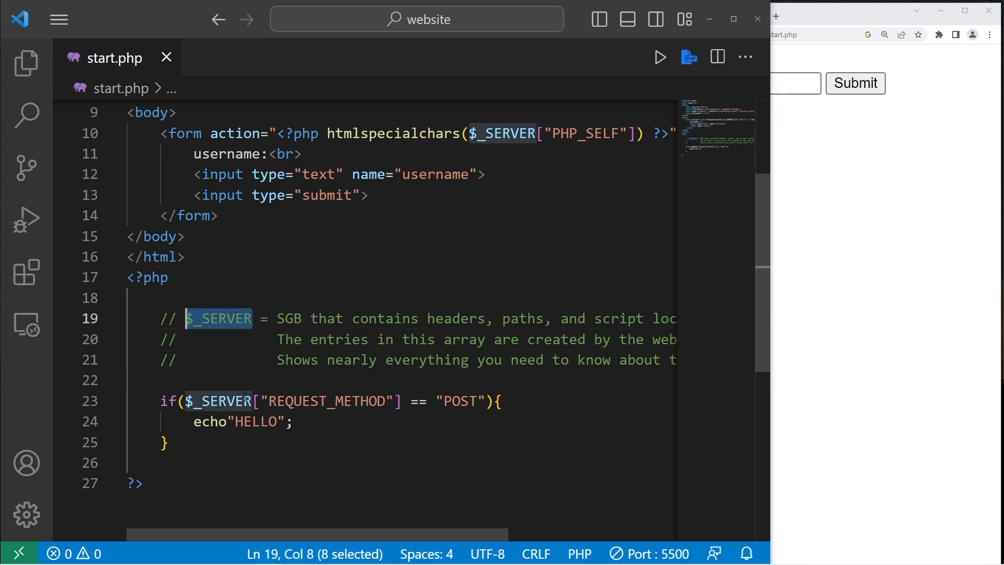